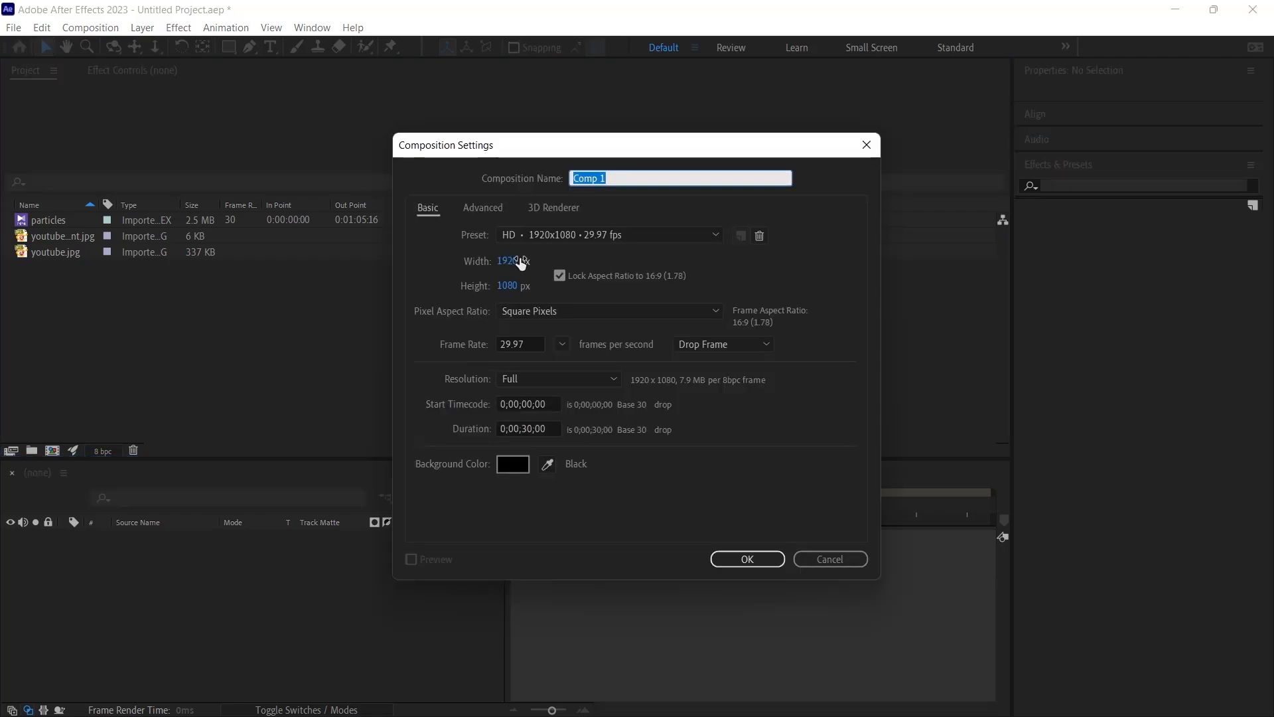
mouse_move(534, 415)
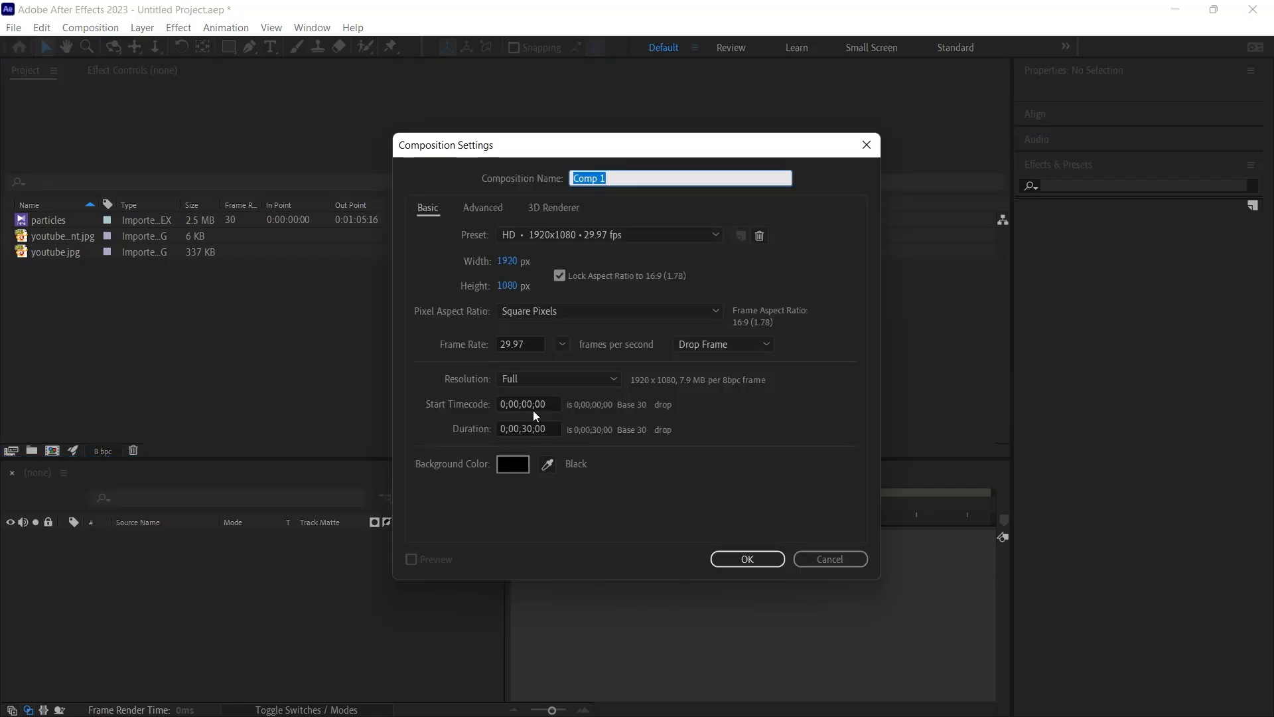
mouse_move(550, 444)
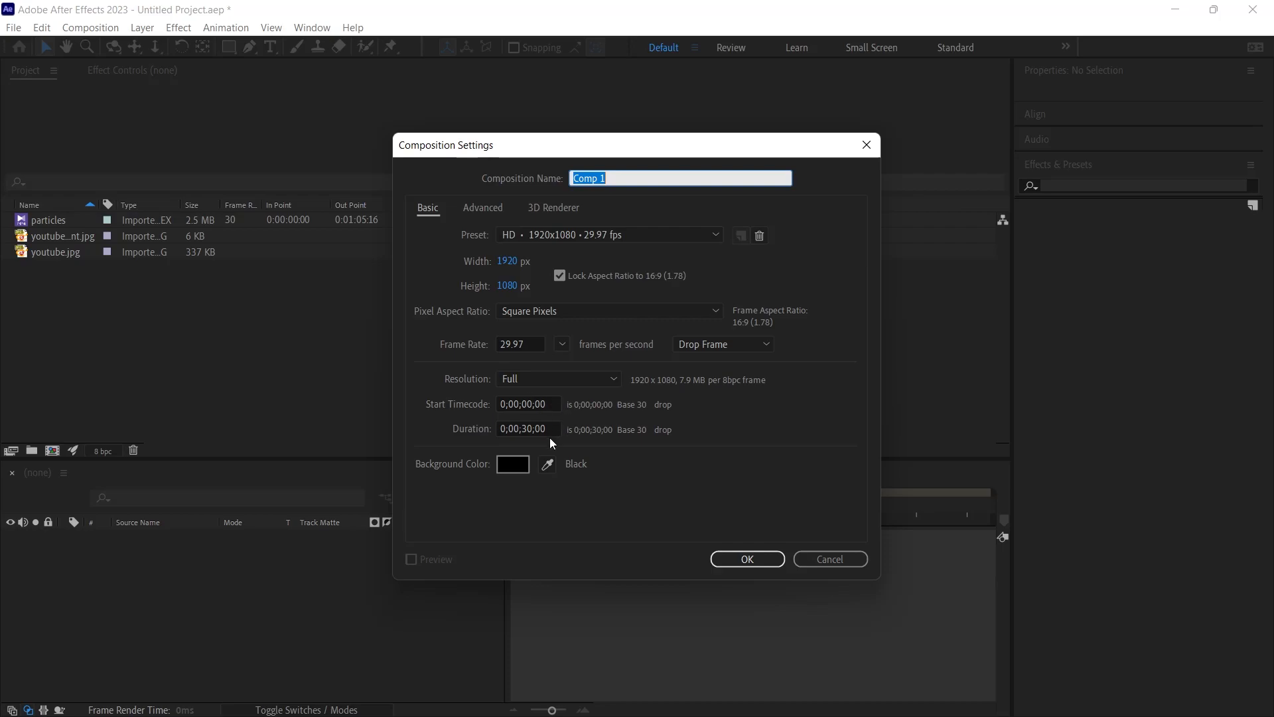
- Confirm Comp 1 at 1920×1080, 29.97 fps, 30 seconds, black background
click(745, 558)
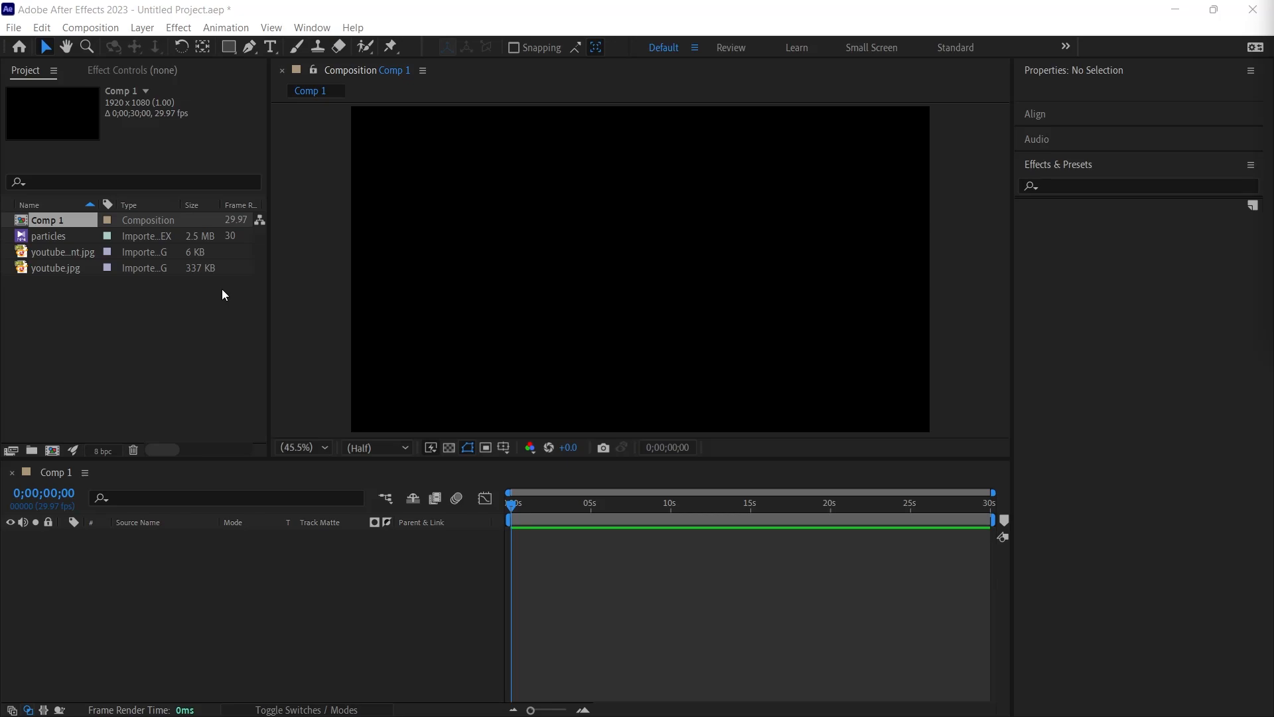
mouse_move(160, 287)
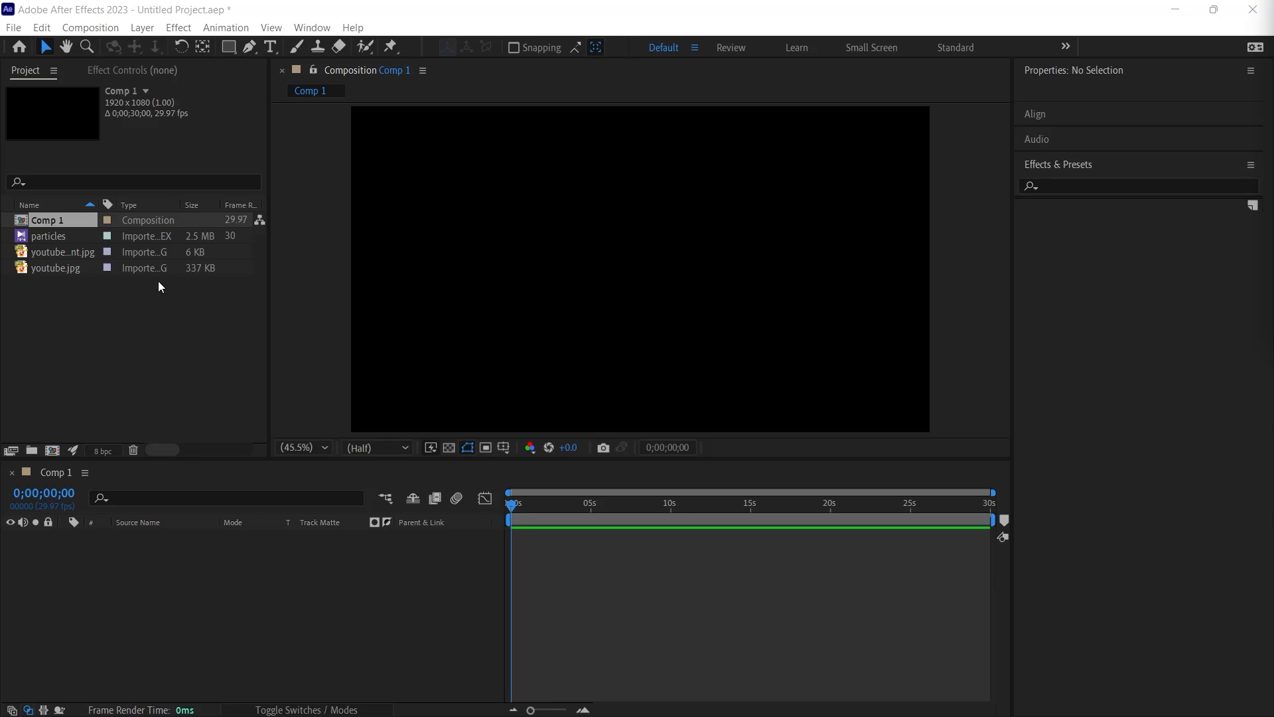
- Add youtube.jpg to Comp 1 as its first layer, then deselect it
click(56, 268)
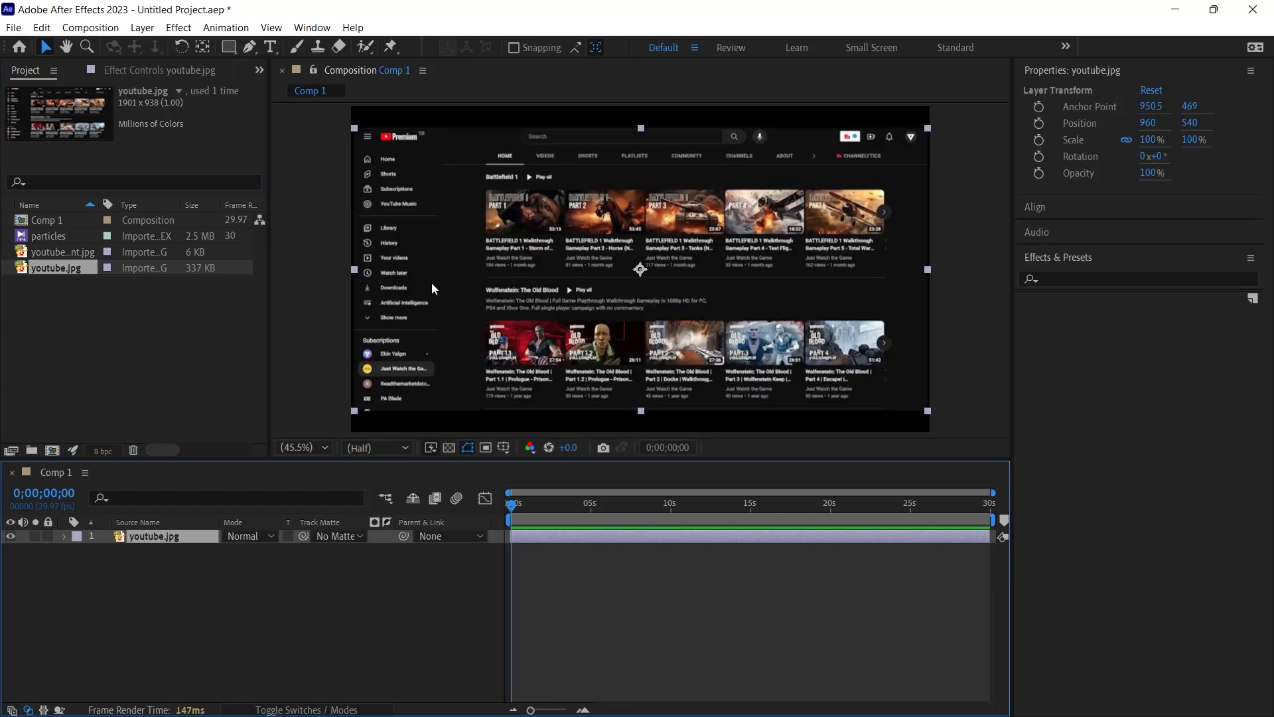
click(142, 325)
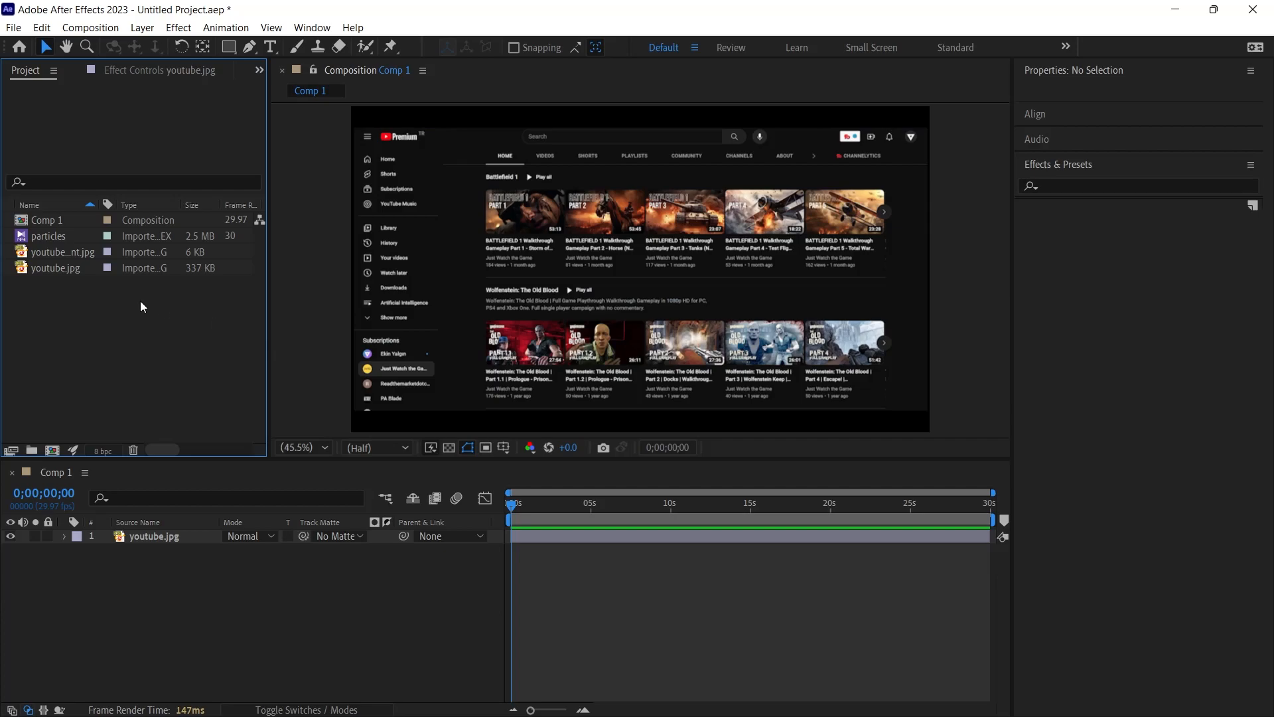
mouse_move(109, 577)
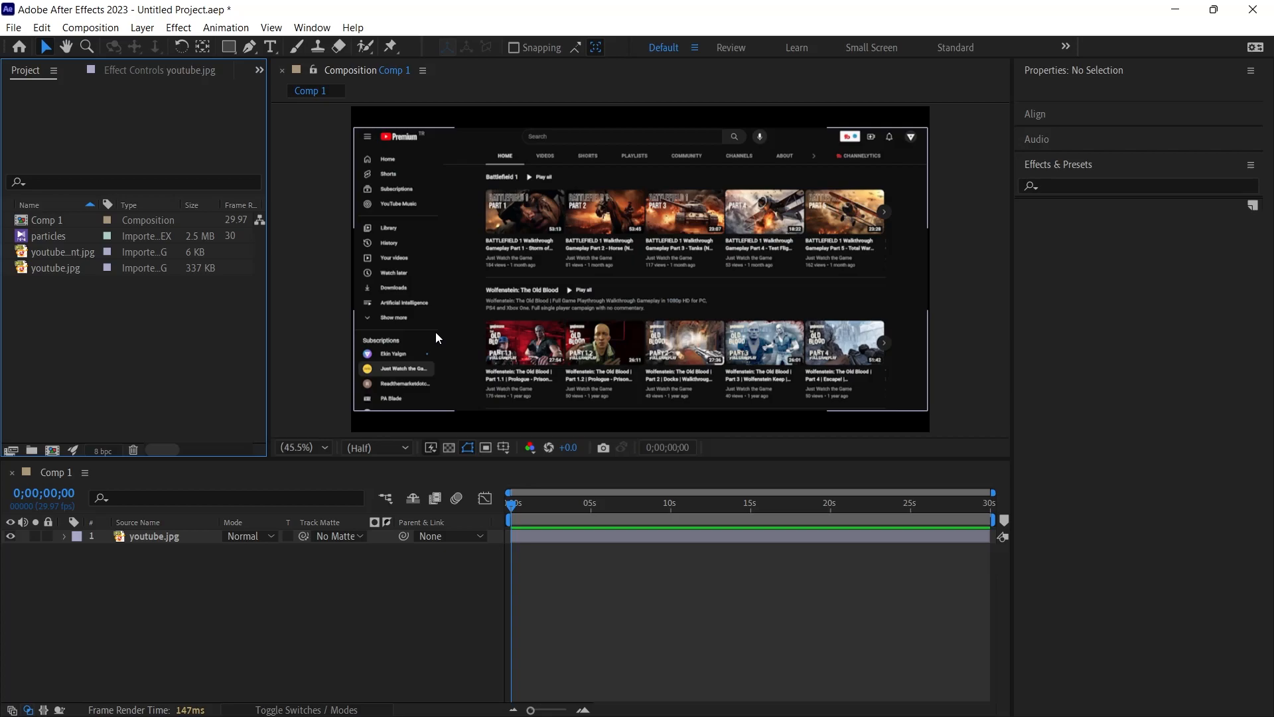
mouse_move(1061, 175)
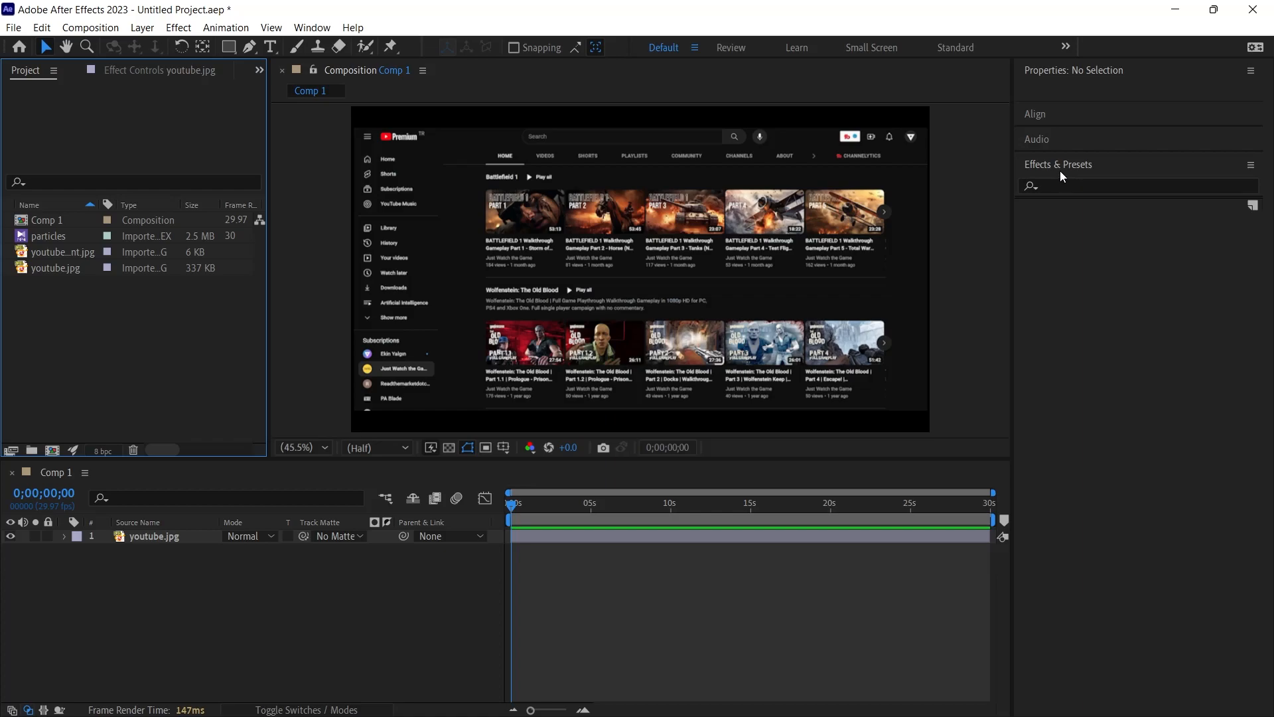
mouse_move(1059, 205)
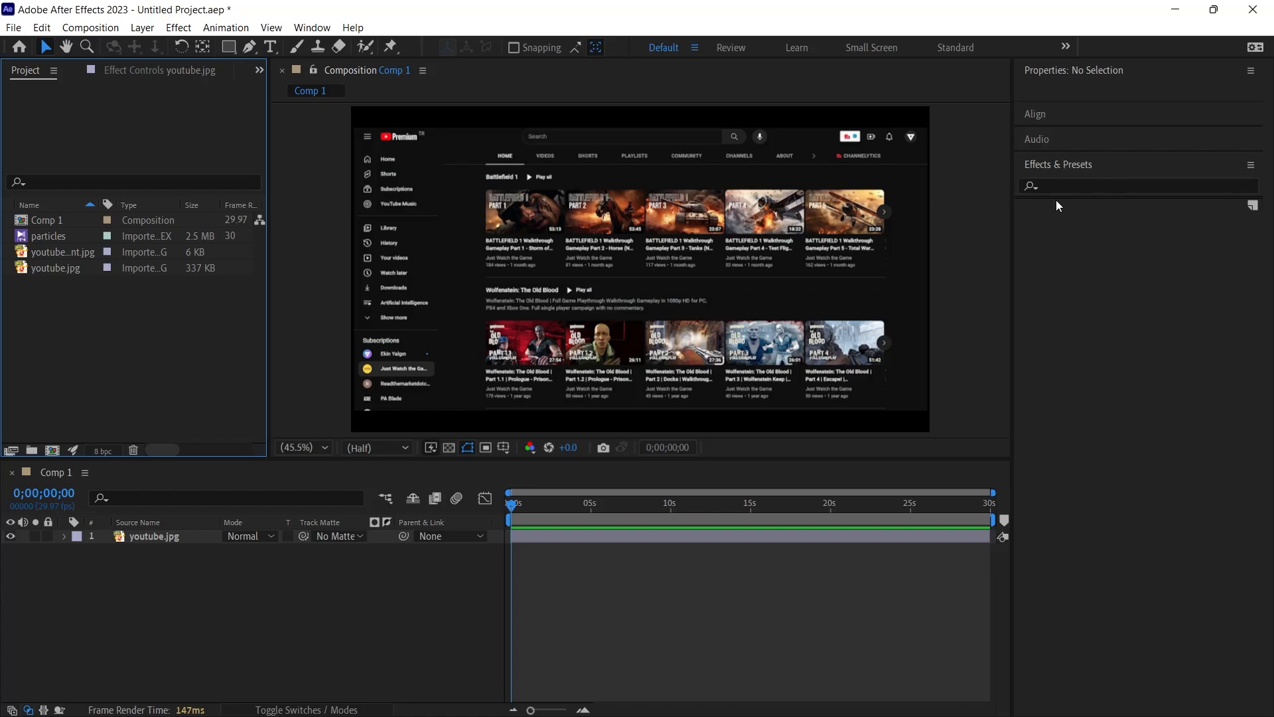
- Show the Effects & Presets panel and search it for 'basic 3d'
click(311, 26)
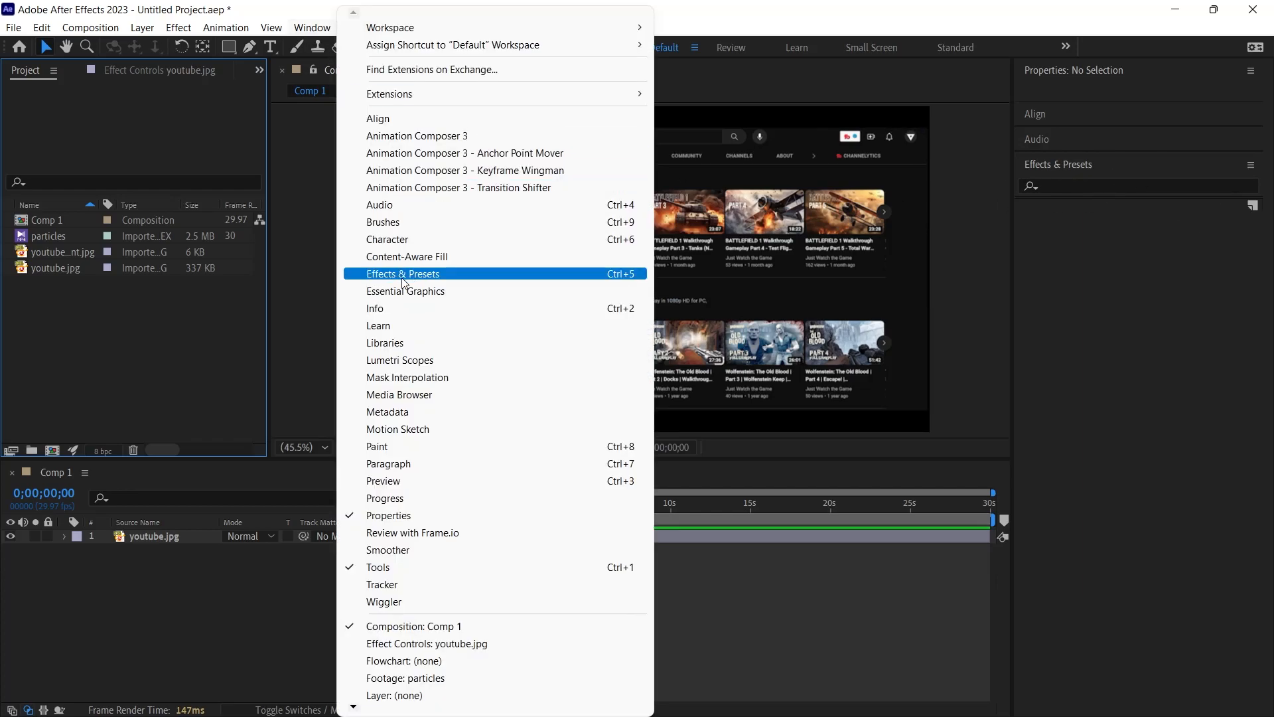
click(403, 273)
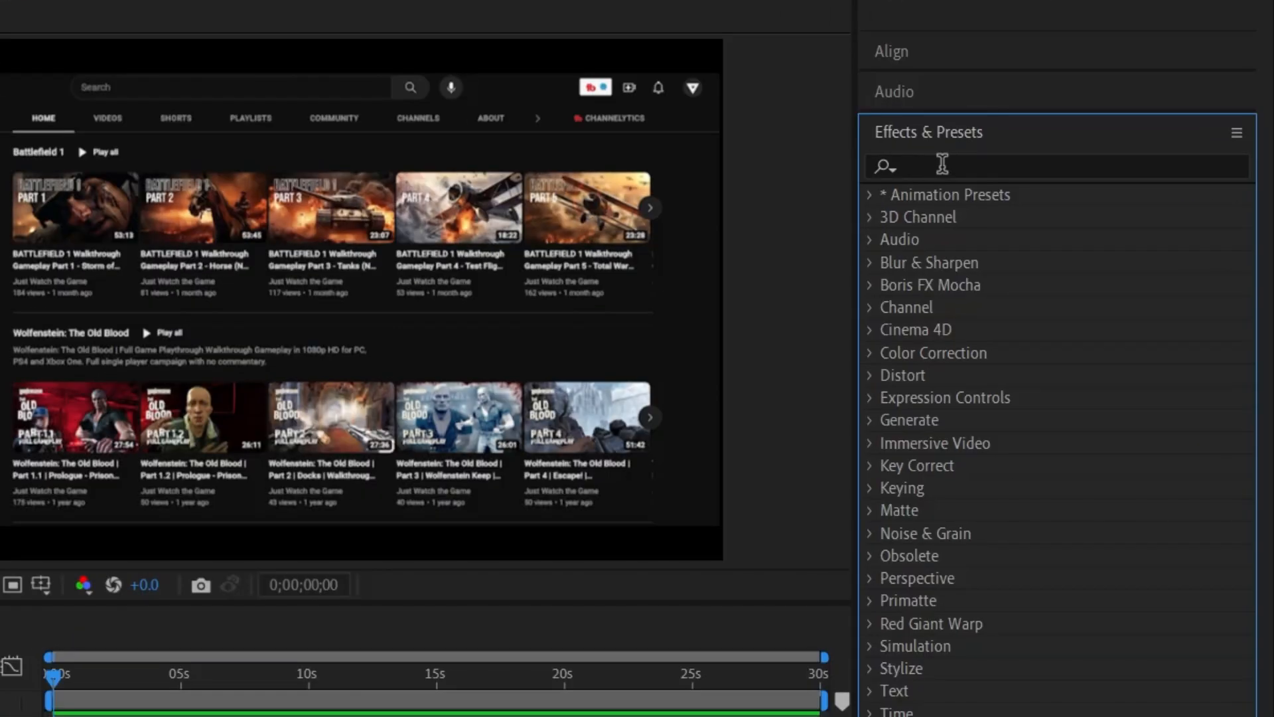
text(basic 3d)
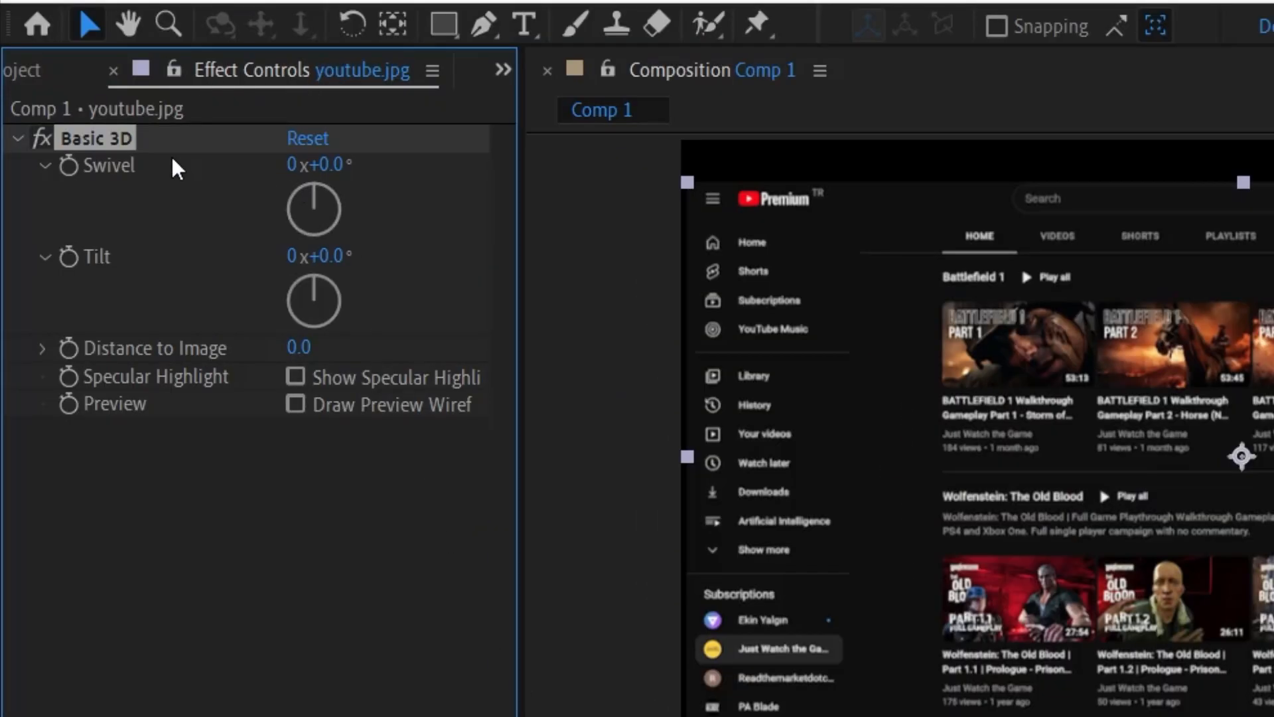
mouse_move(231, 340)
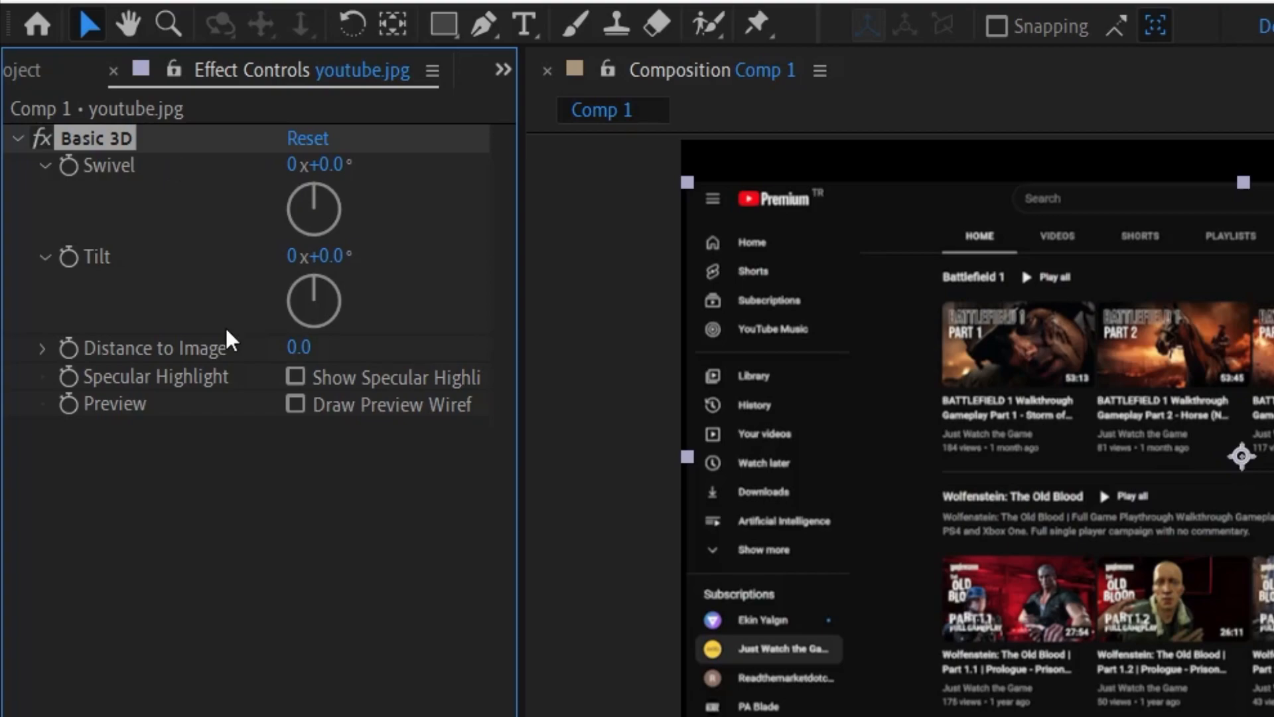
mouse_move(224, 464)
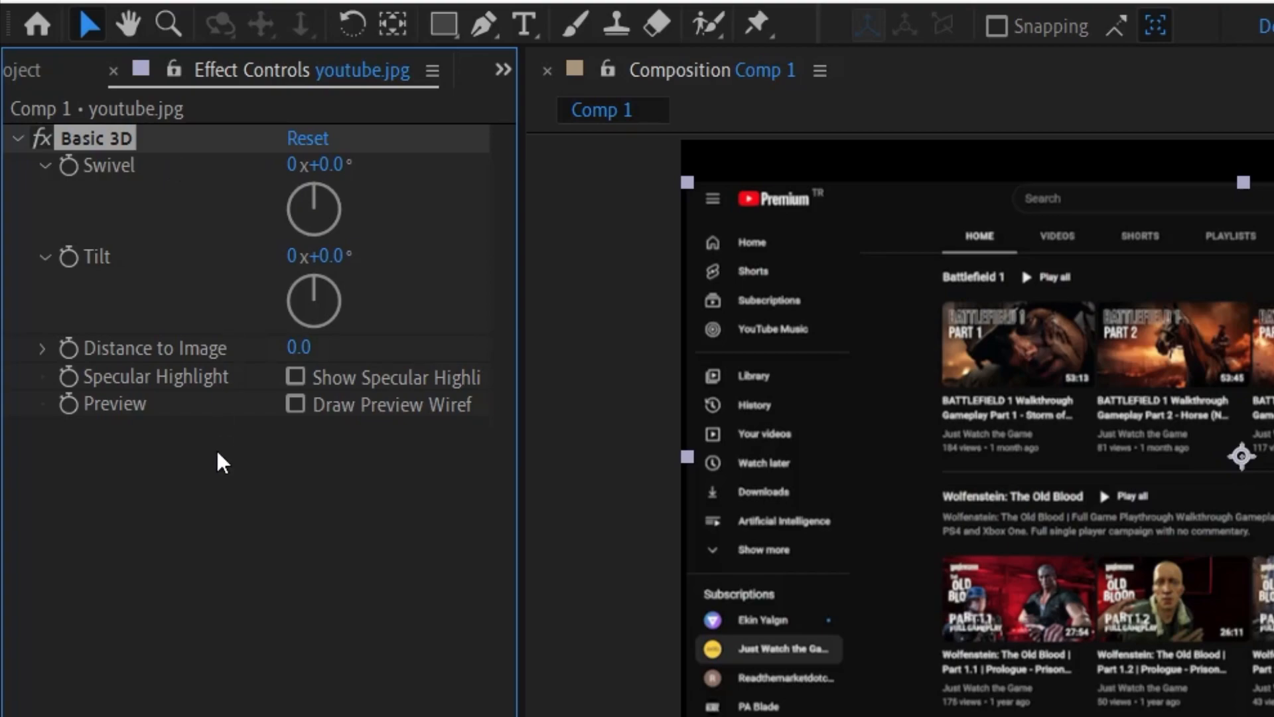
mouse_move(481, 218)
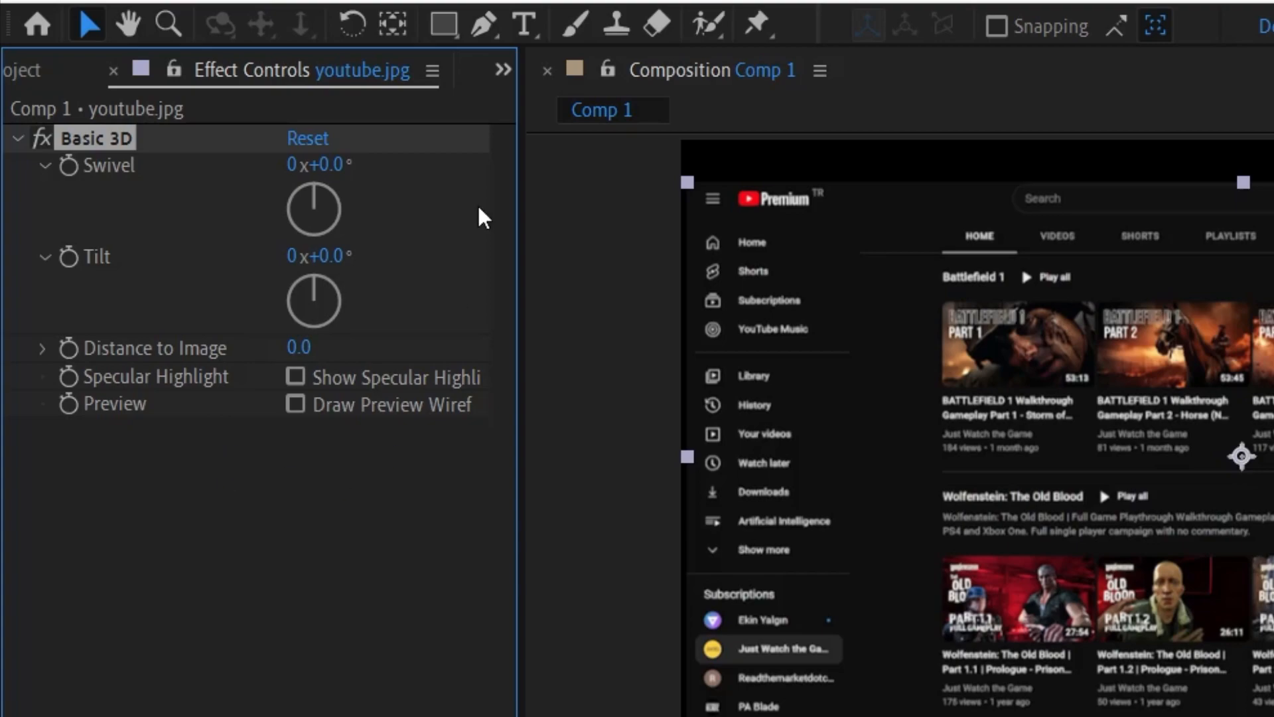
mouse_move(289, 113)
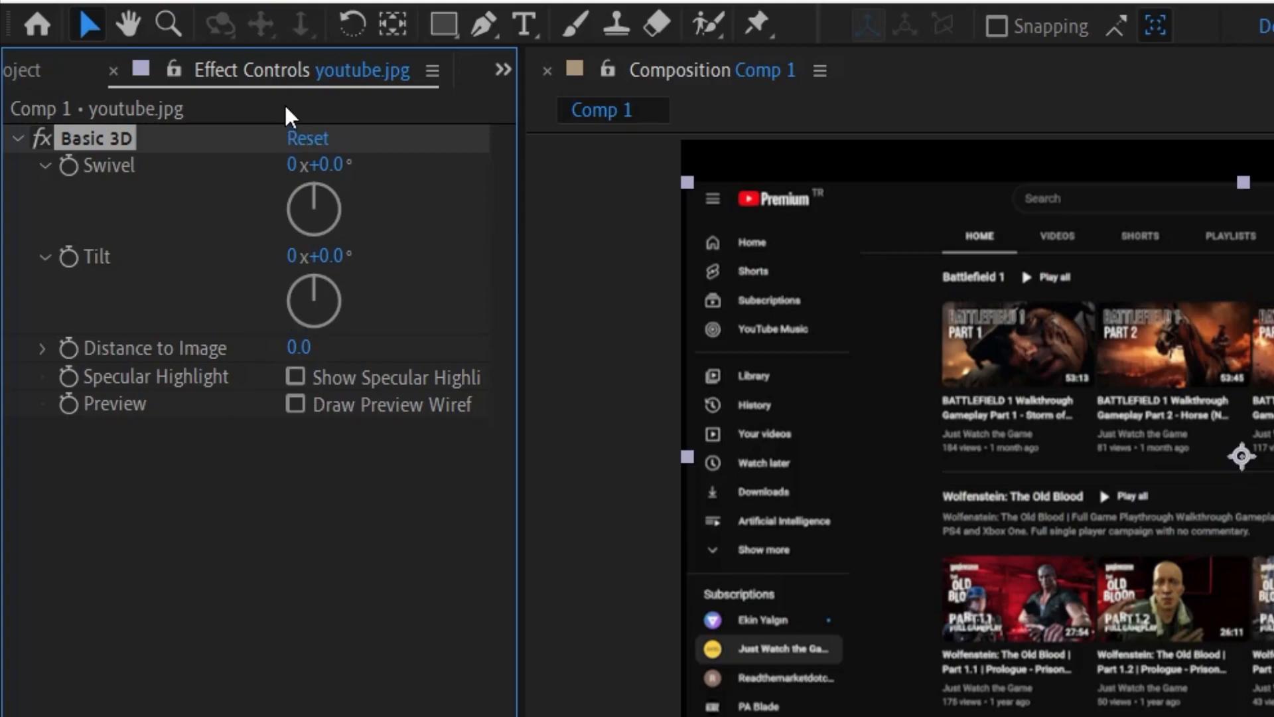
mouse_move(348, 374)
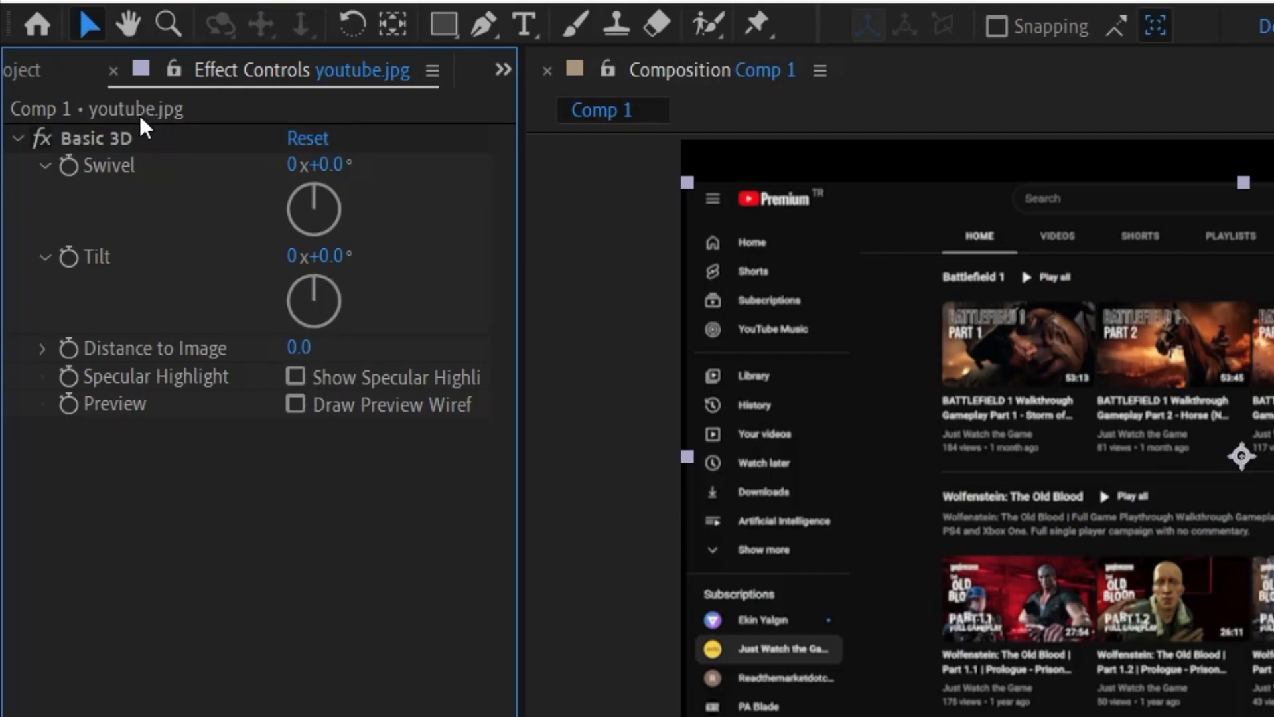
mouse_move(135, 169)
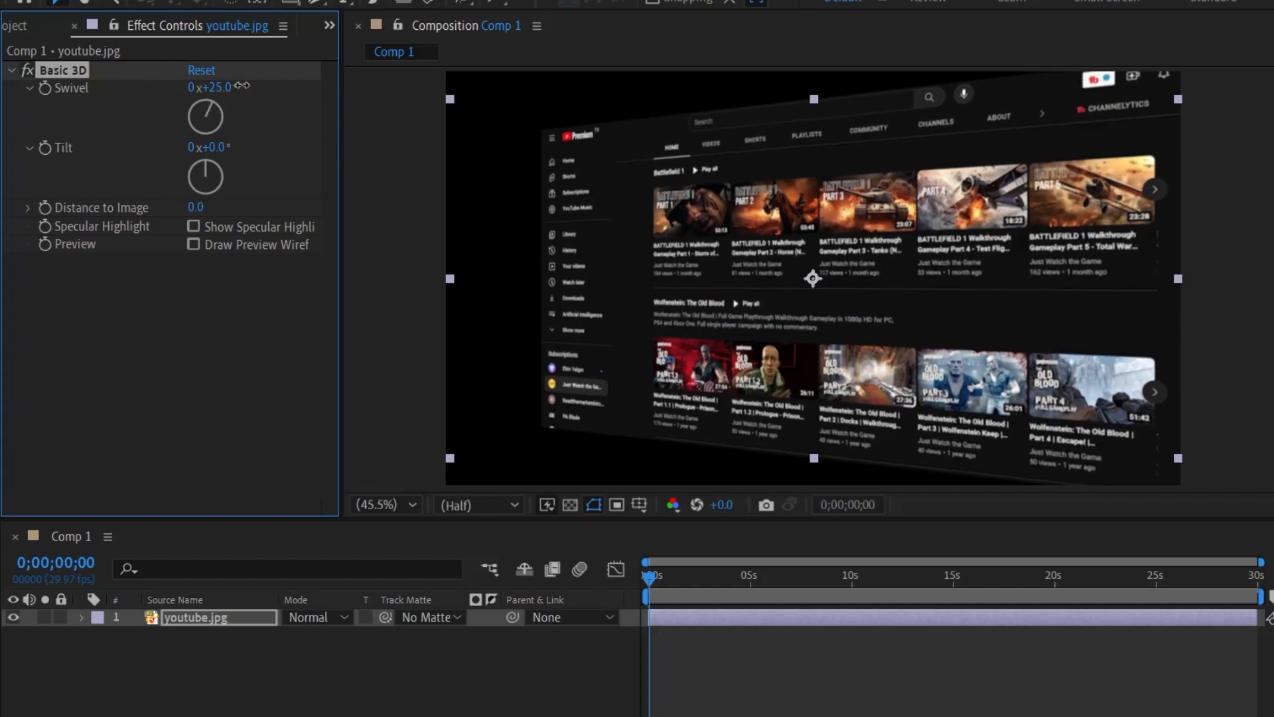
- Reset Swivel to 0°, try Distance to Image at 23, then return it to 0
drag(213, 87, 213, 97)
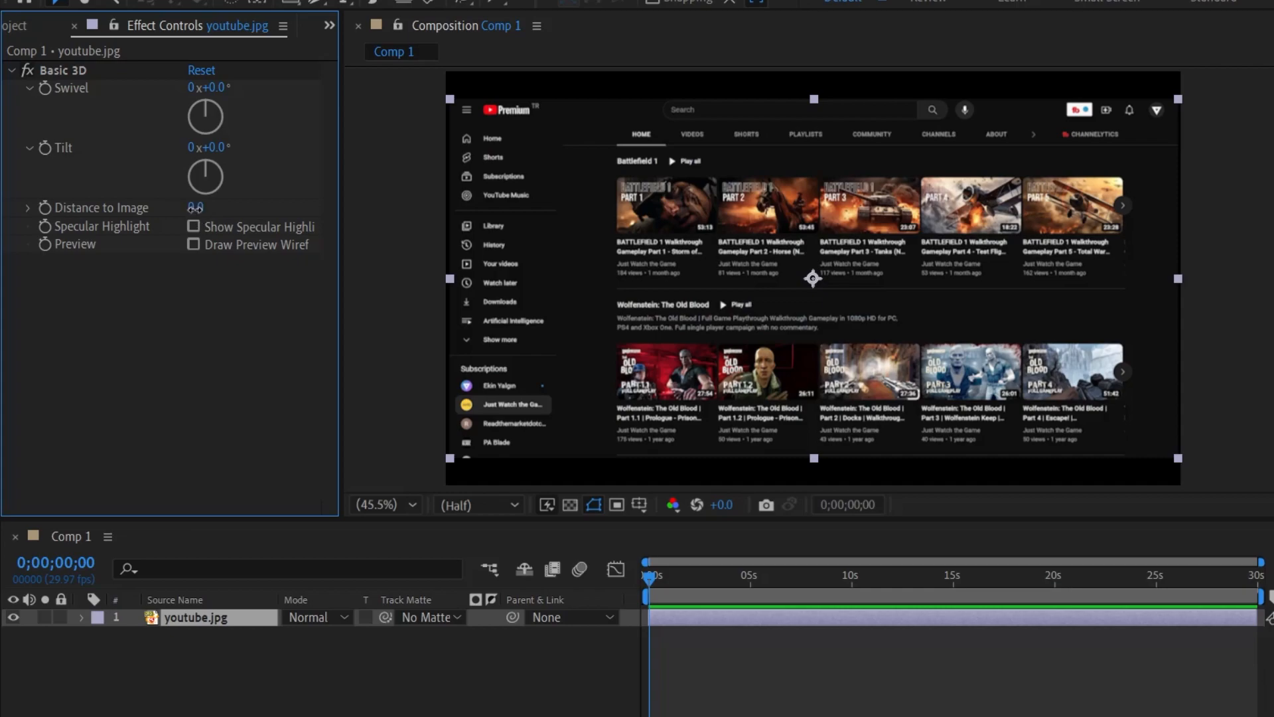
drag(194, 207, 174, 207)
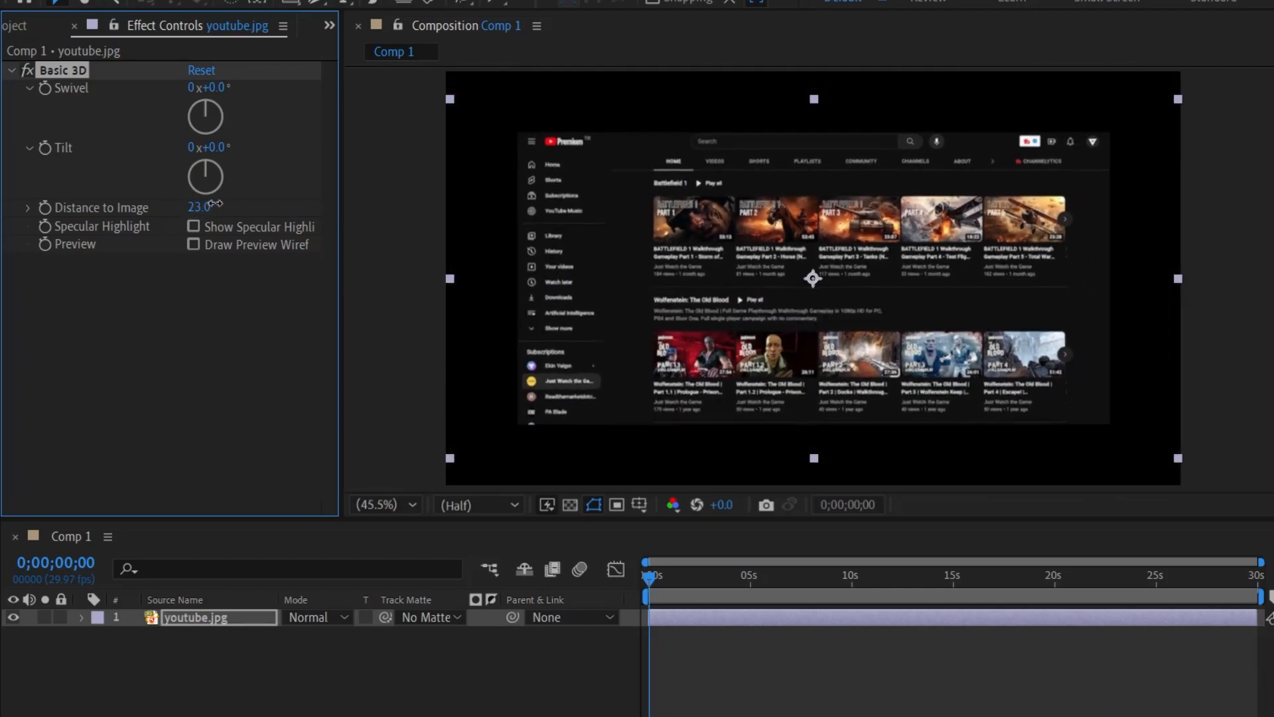
drag(198, 206, 183, 206)
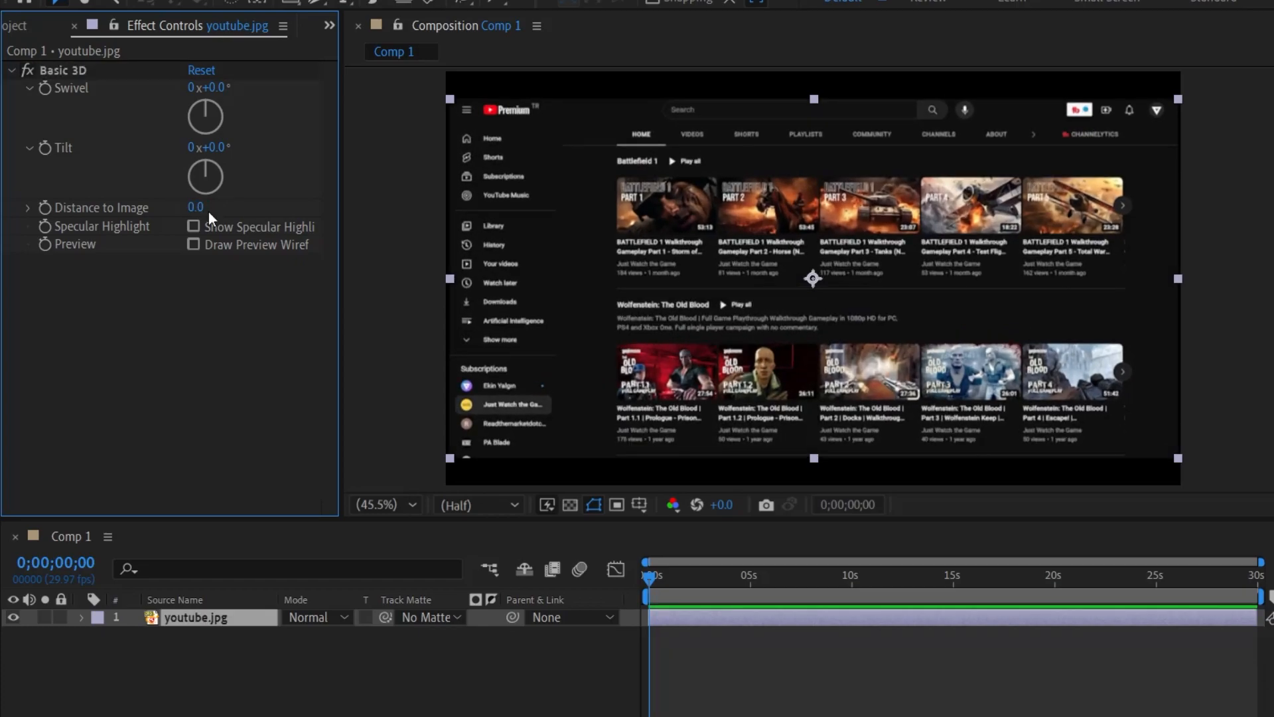
mouse_move(189, 213)
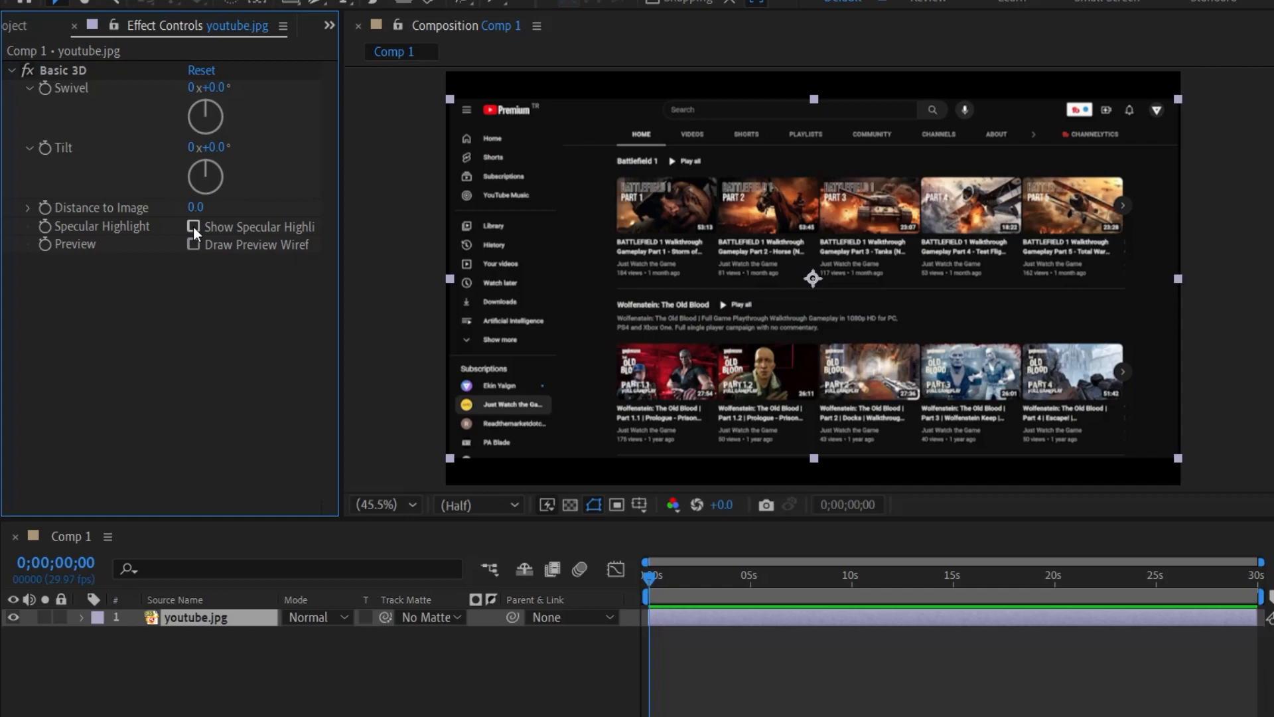
click(194, 227)
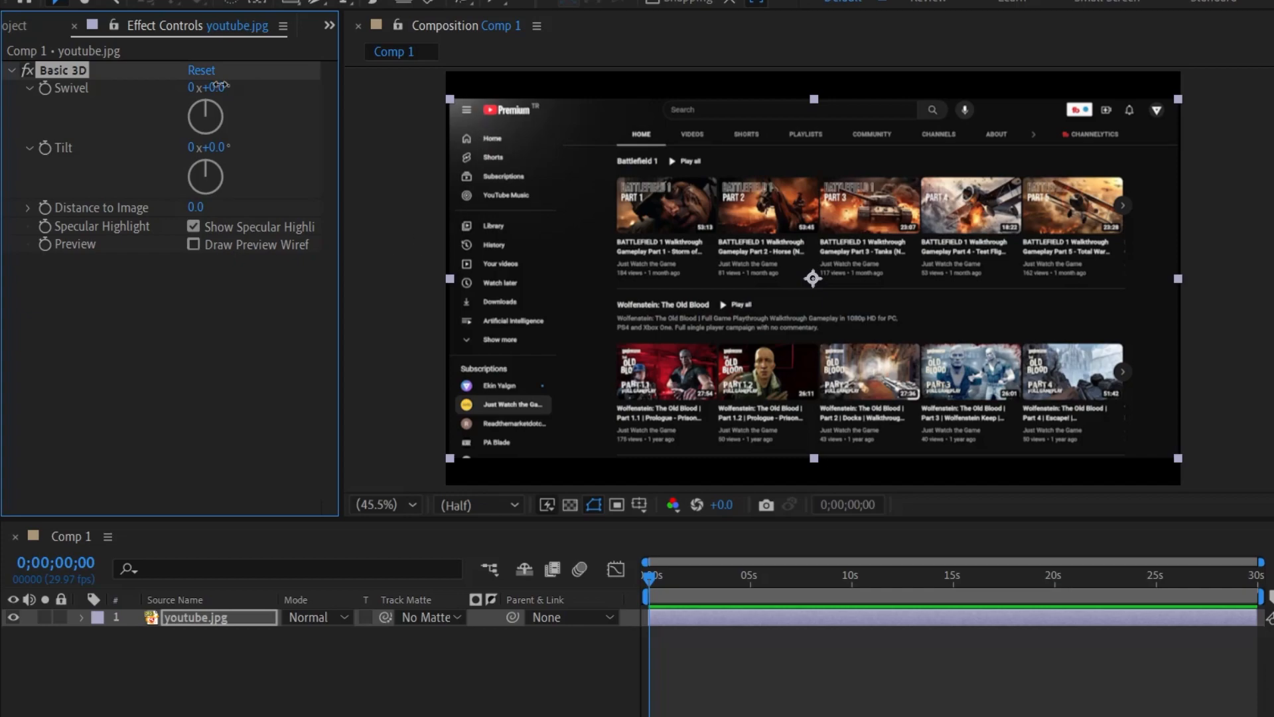
drag(210, 87, 229, 87)
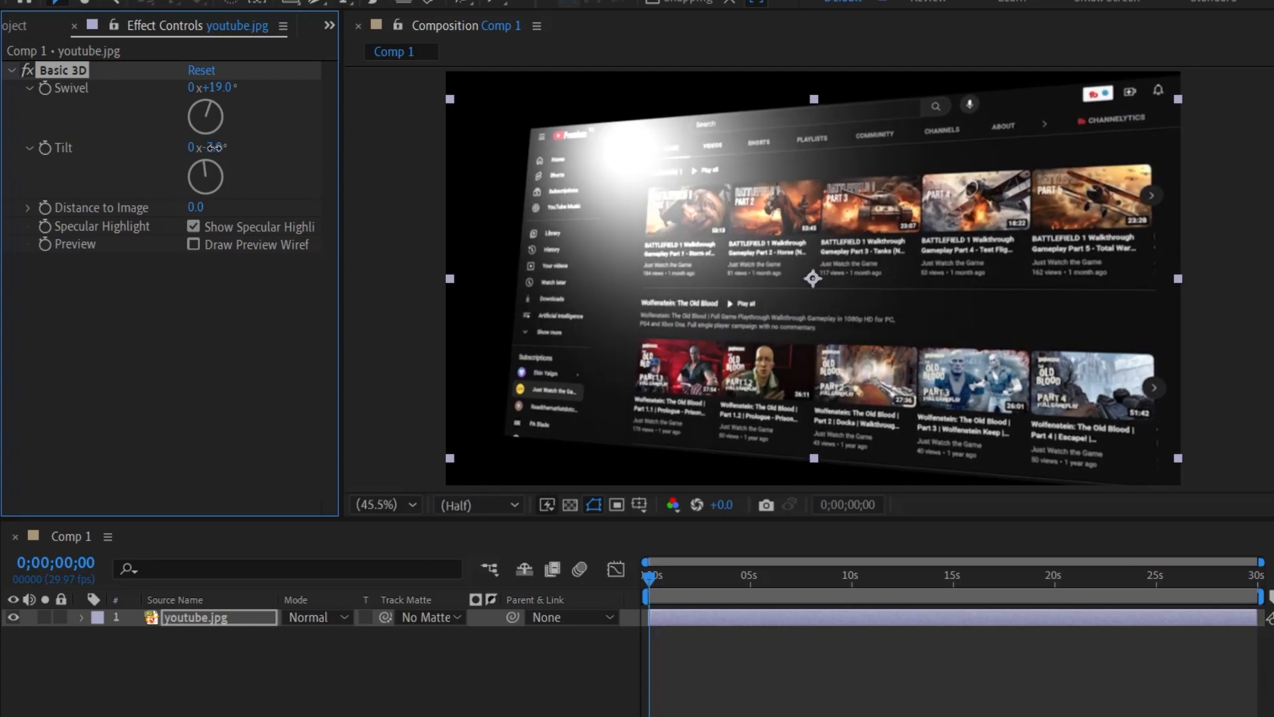
drag(207, 148, 199, 163)
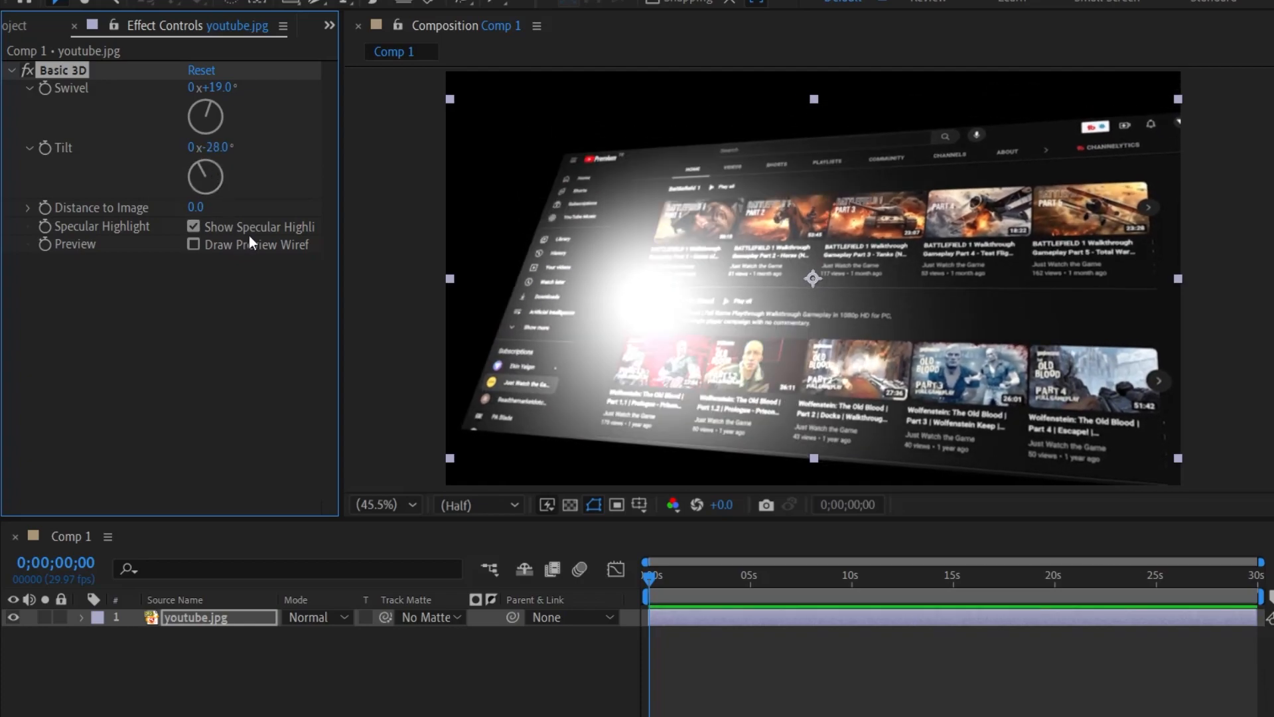
click(200, 69)
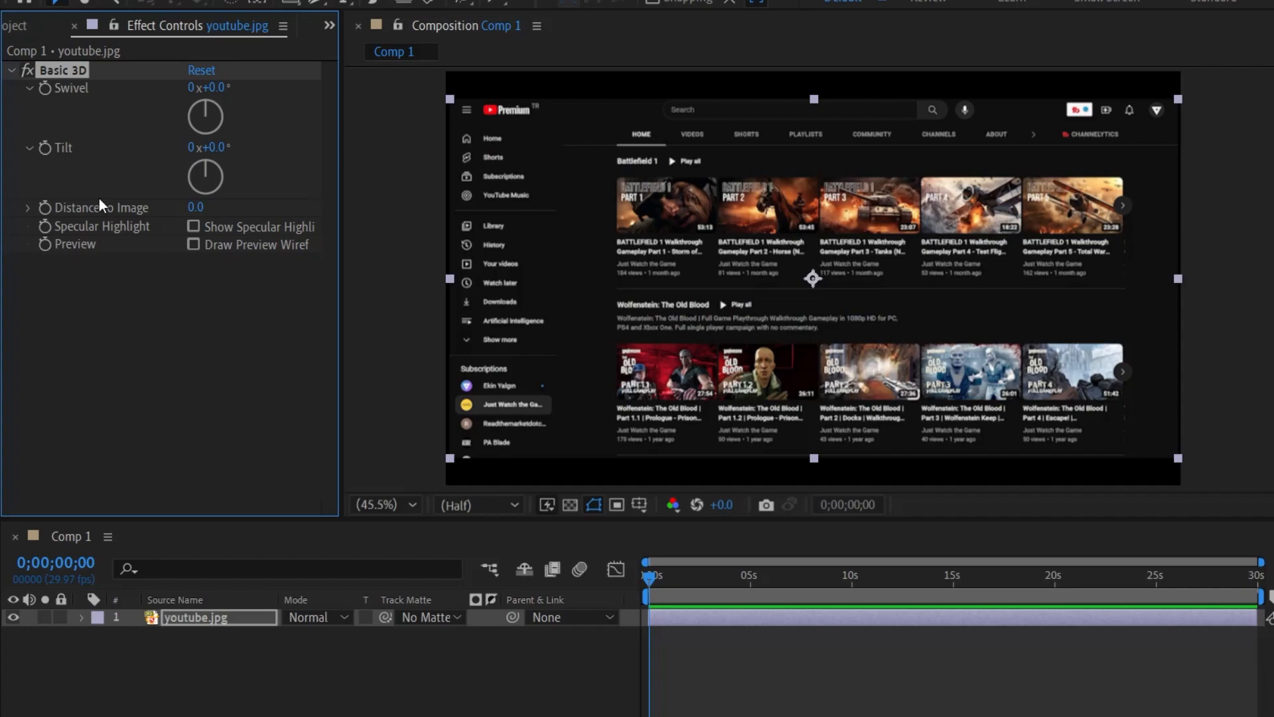
mouse_move(275, 374)
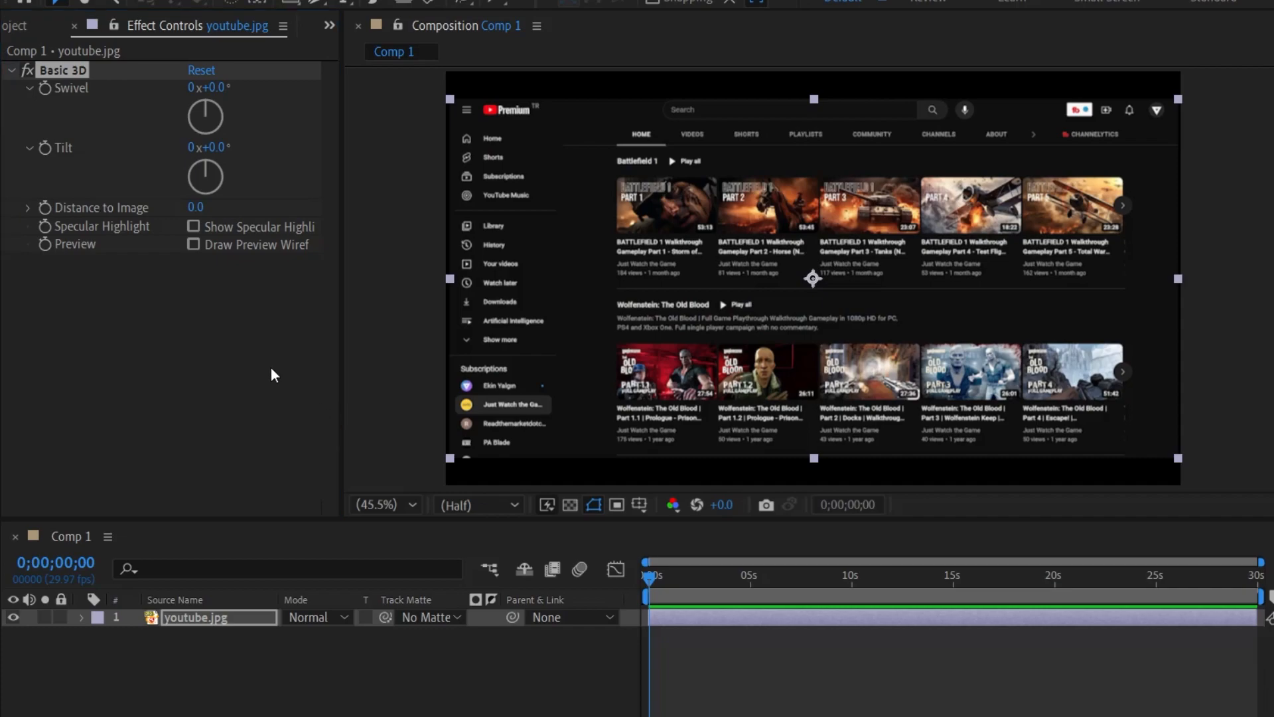
mouse_move(579, 569)
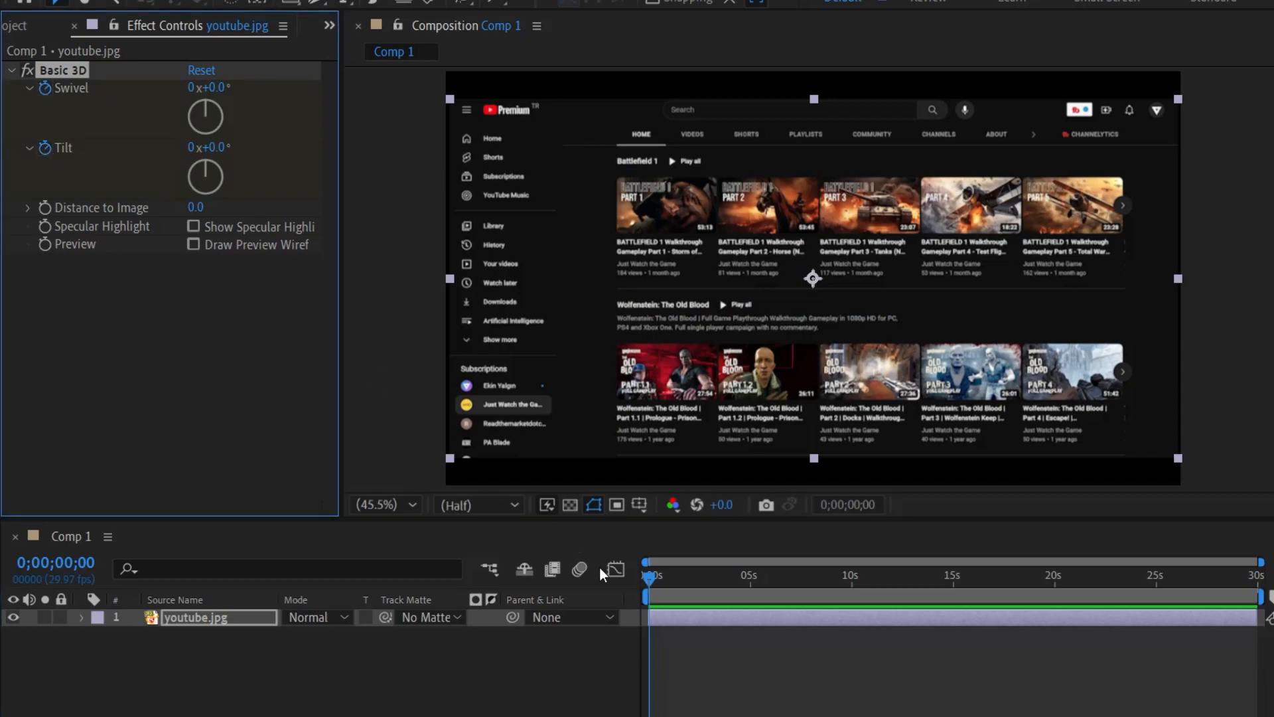
click(207, 621)
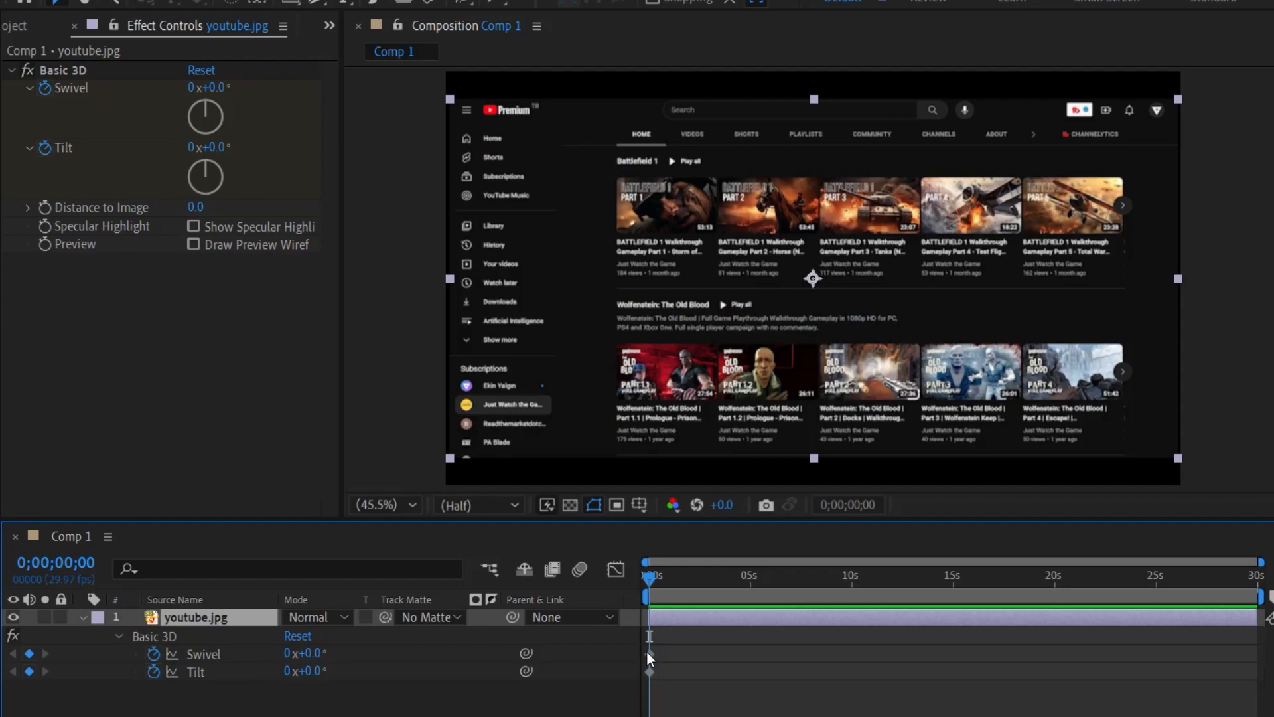
mouse_move(633, 605)
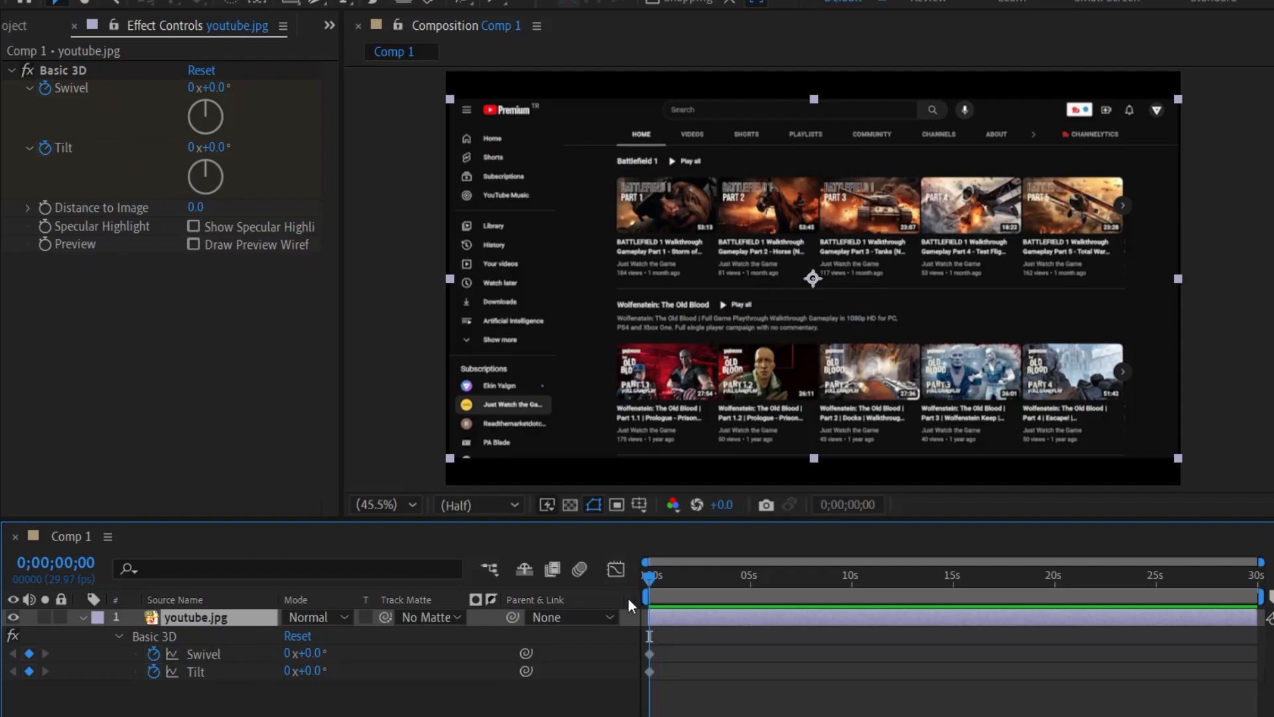
mouse_move(656, 587)
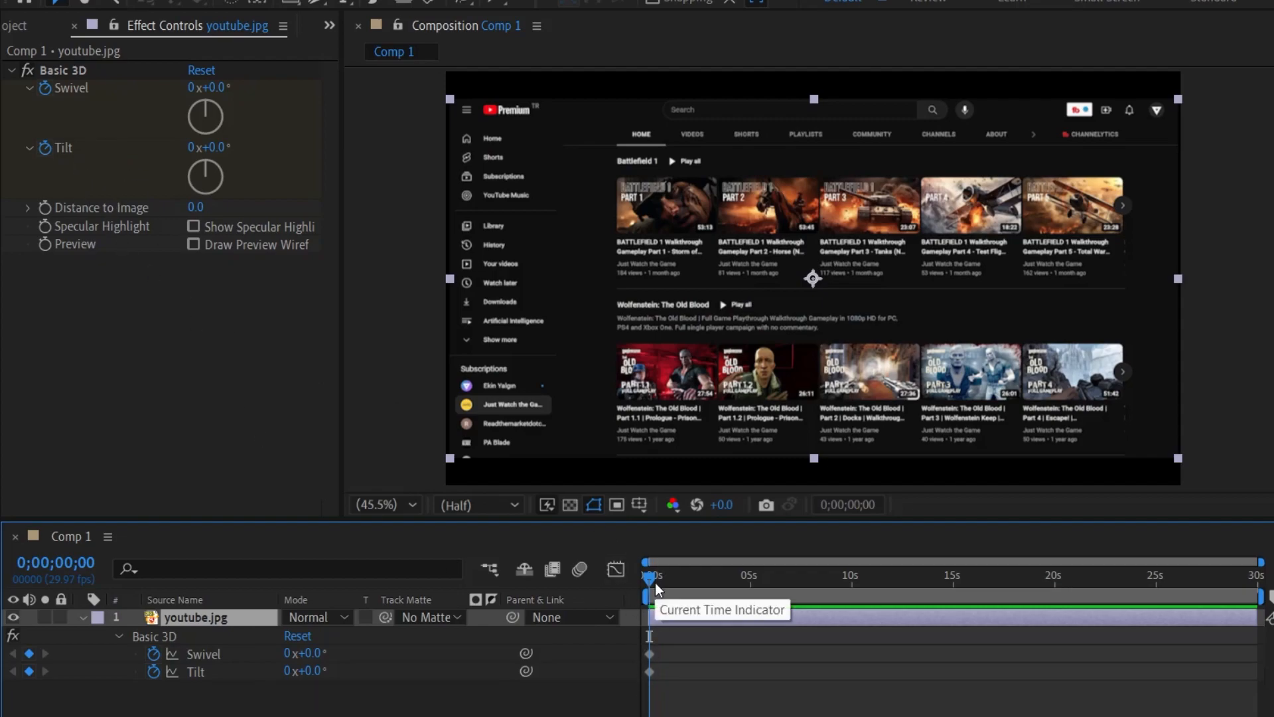
mouse_move(663, 581)
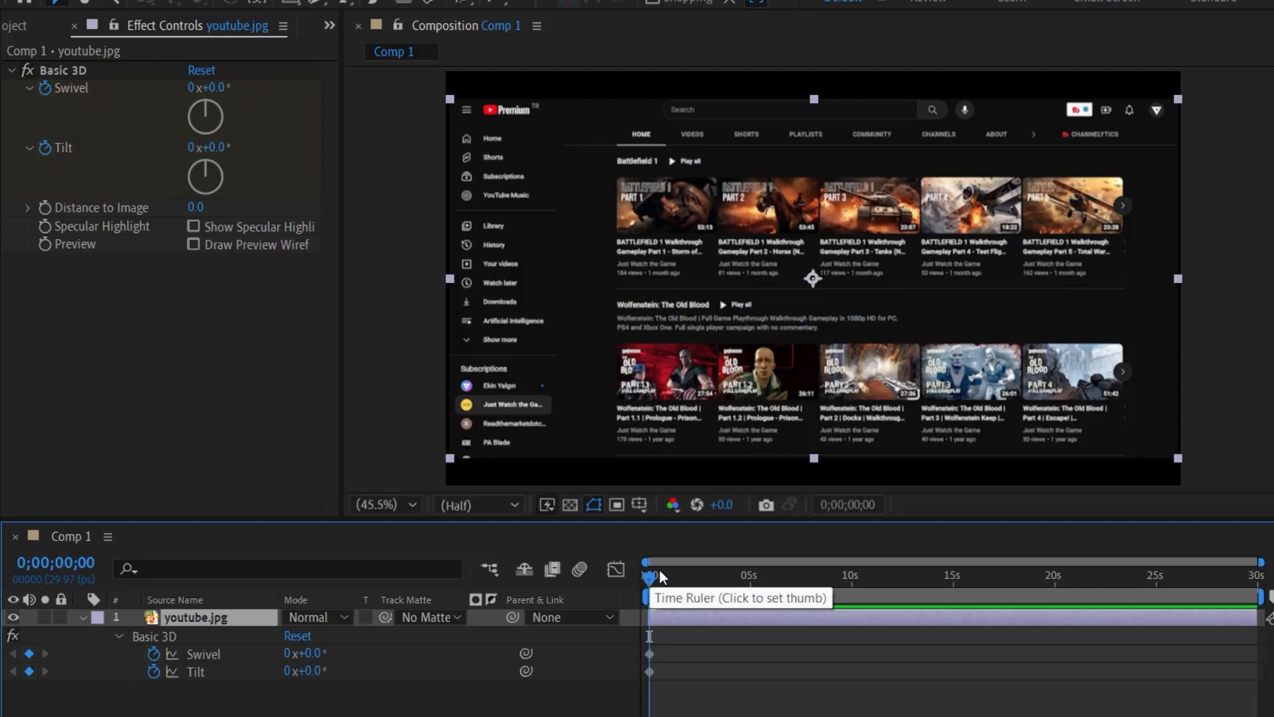
- Keyframe Swivel at +14° with a Tilt keyframe later in time, and preview
click(747, 575)
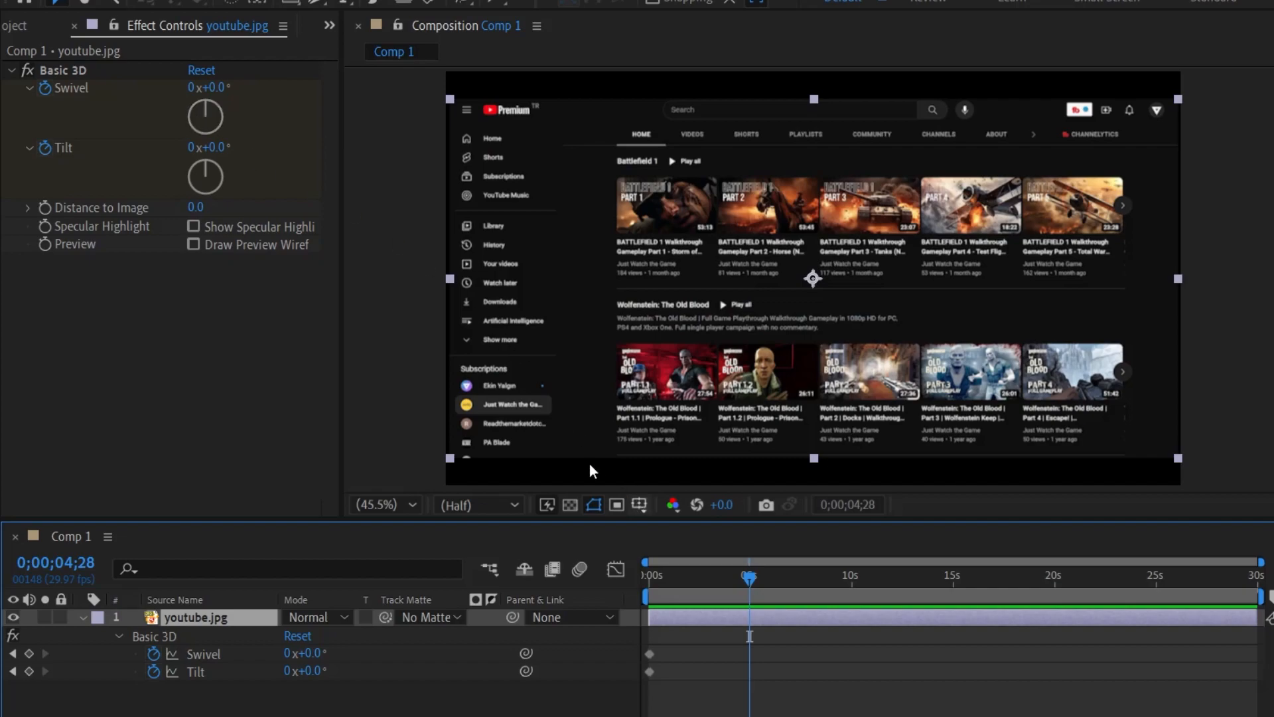
drag(220, 87, 236, 87)
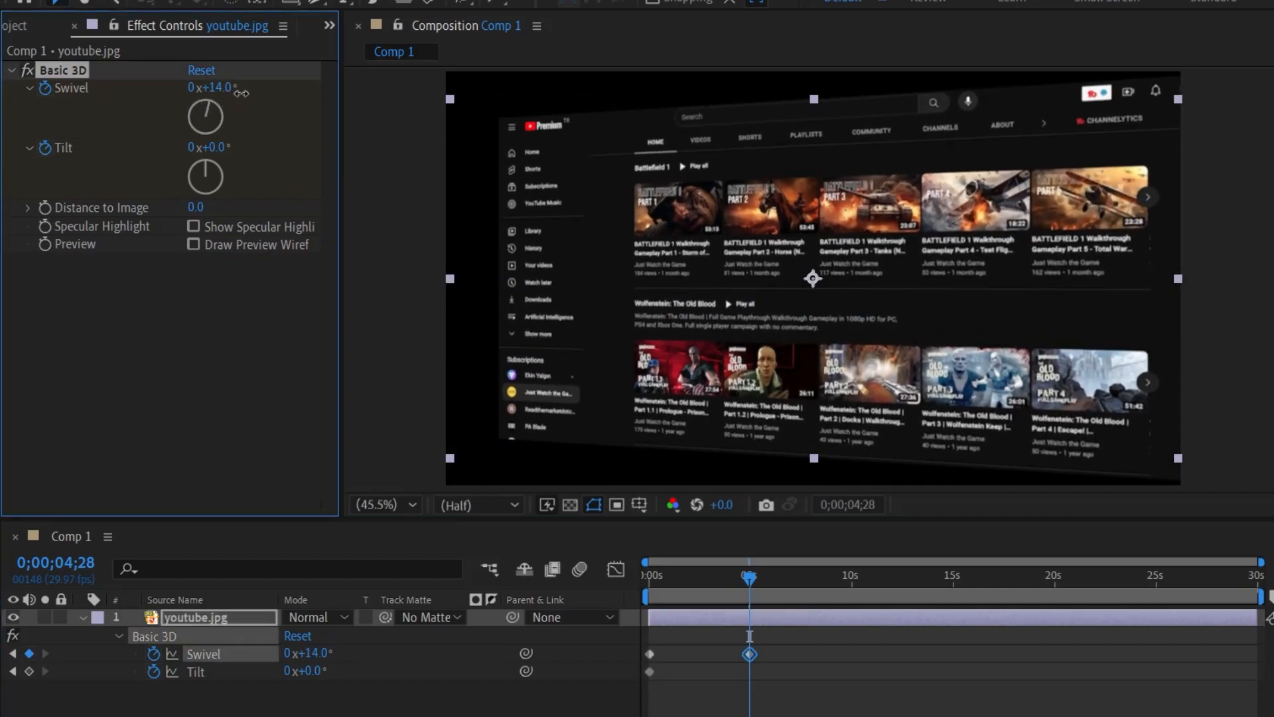
drag(209, 148, 209, 160)
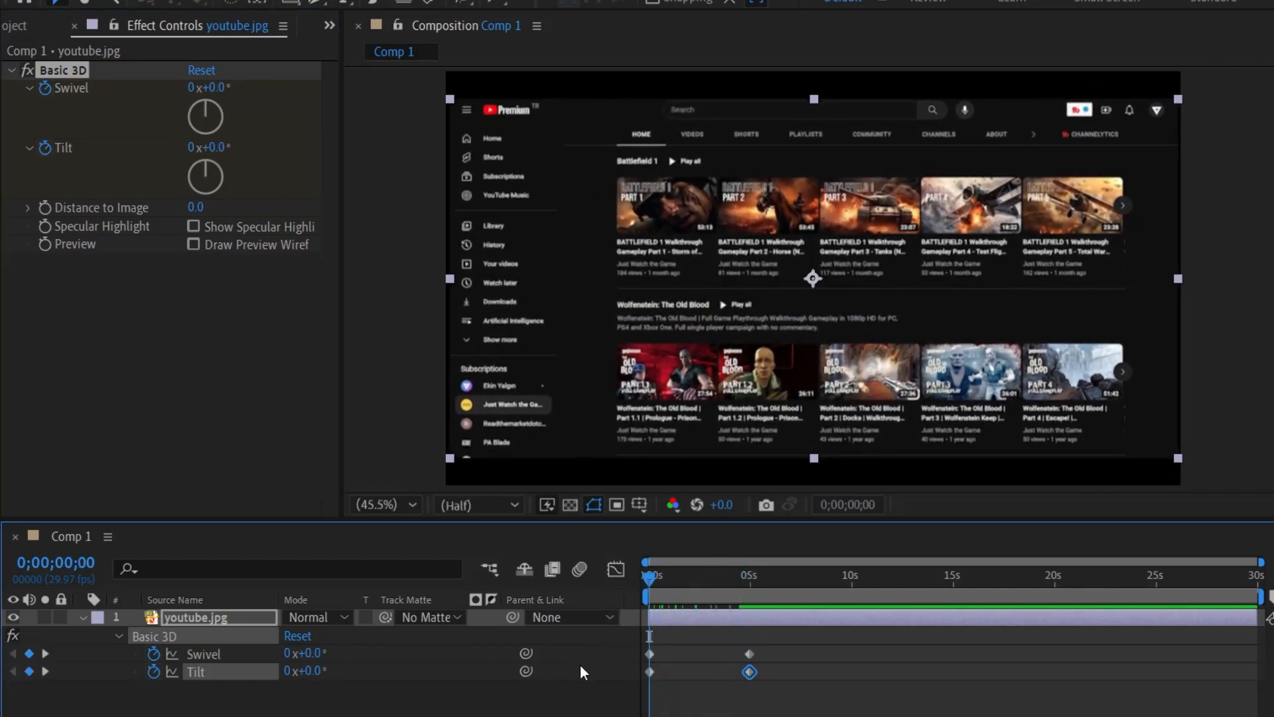
click(684, 619)
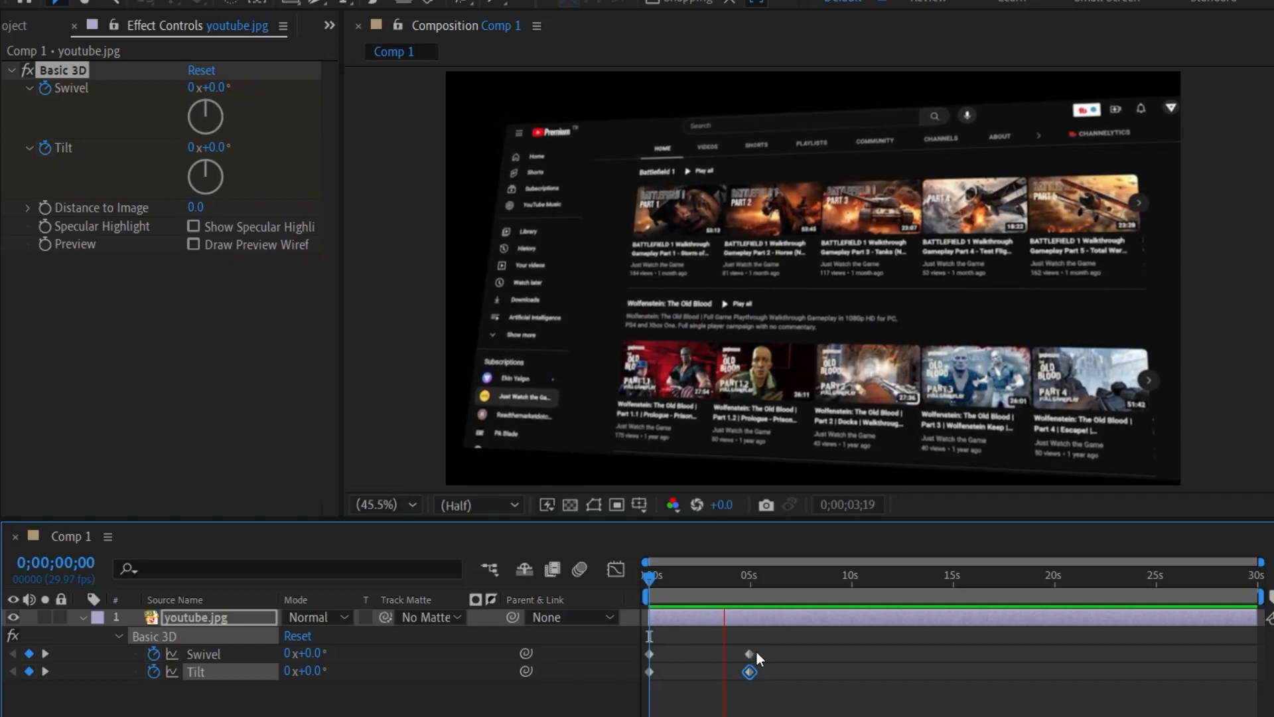
- Set the starting Swivel angle at the beginning and select all Swivel and Tilt keyframes
click(650, 575)
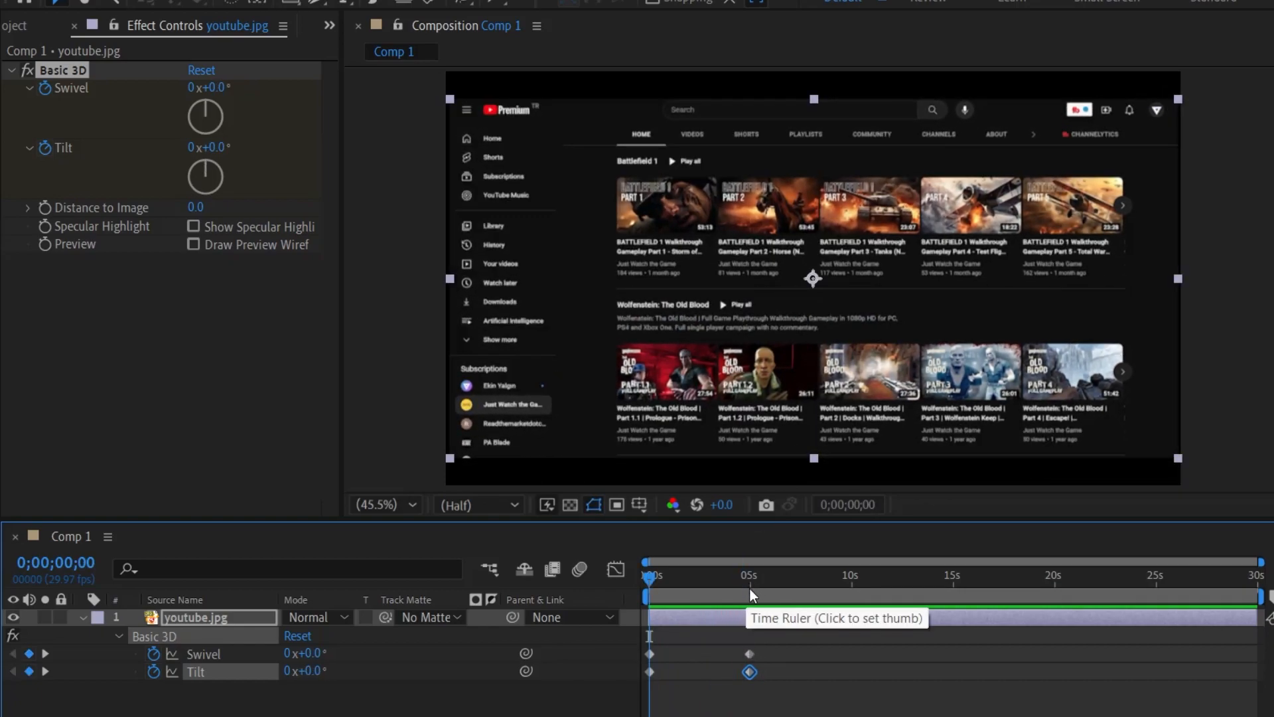
mouse_move(669, 671)
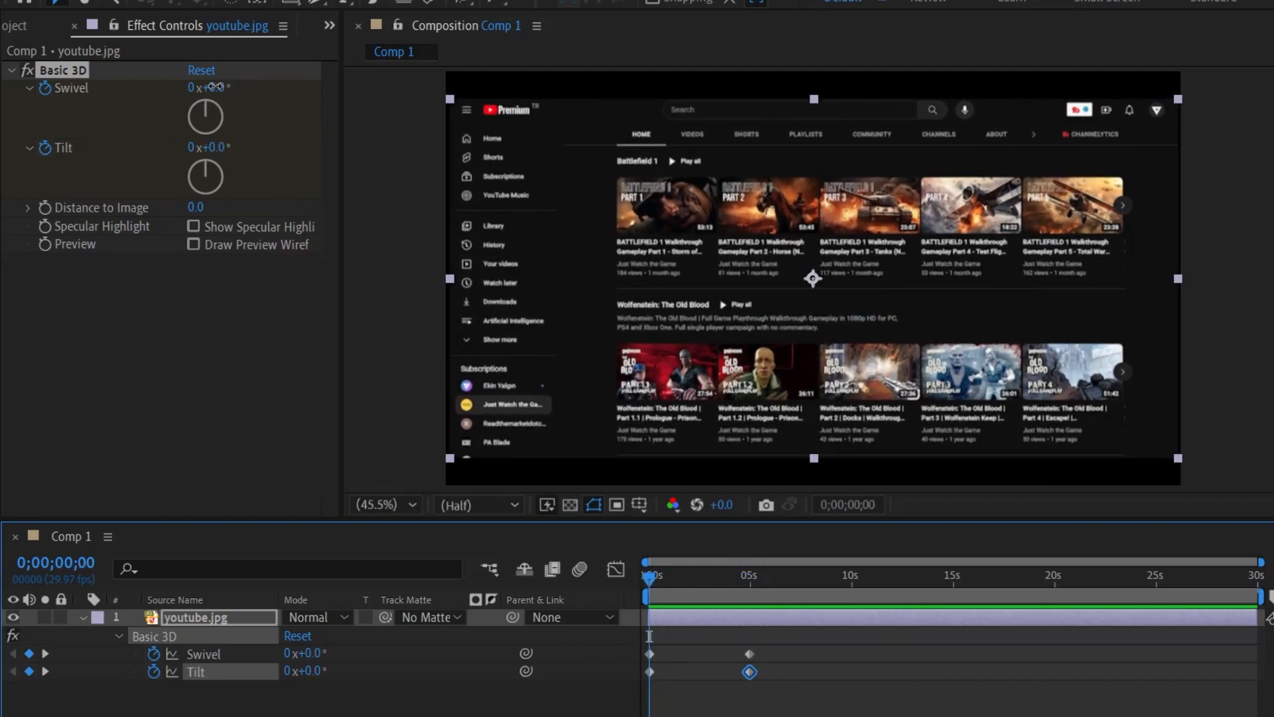
drag(205, 115, 199, 130)
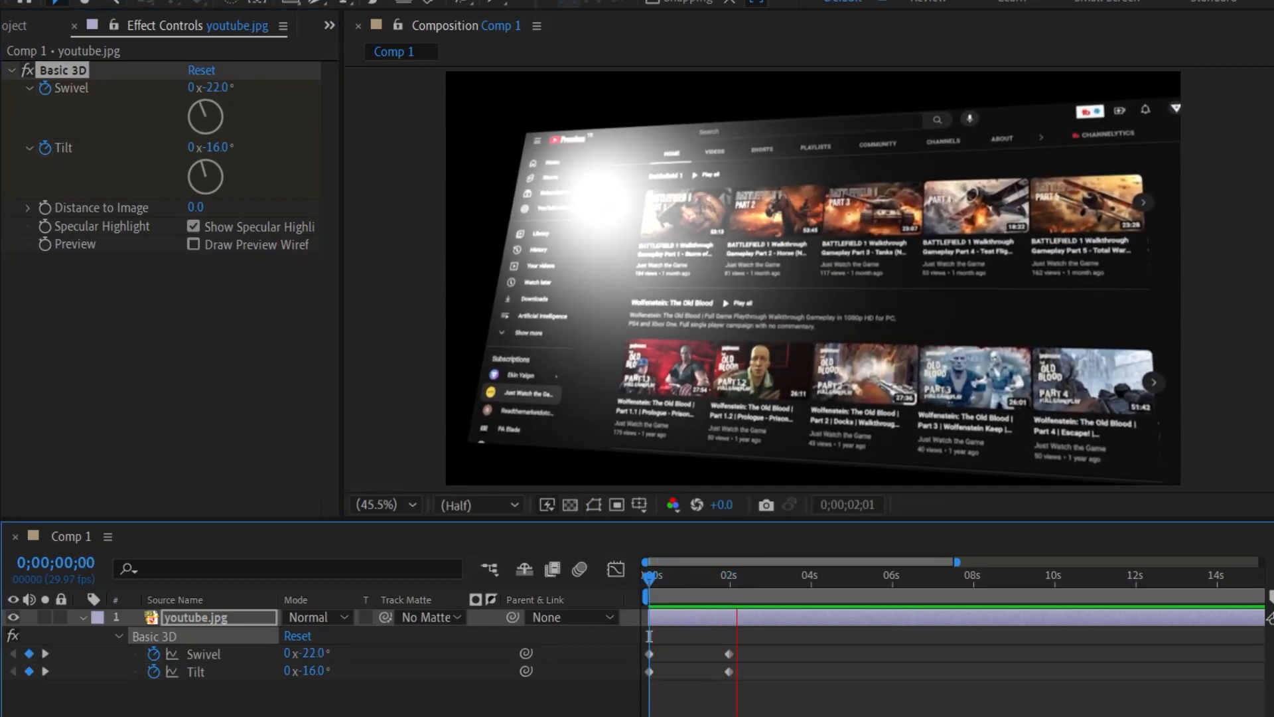
click(764, 575)
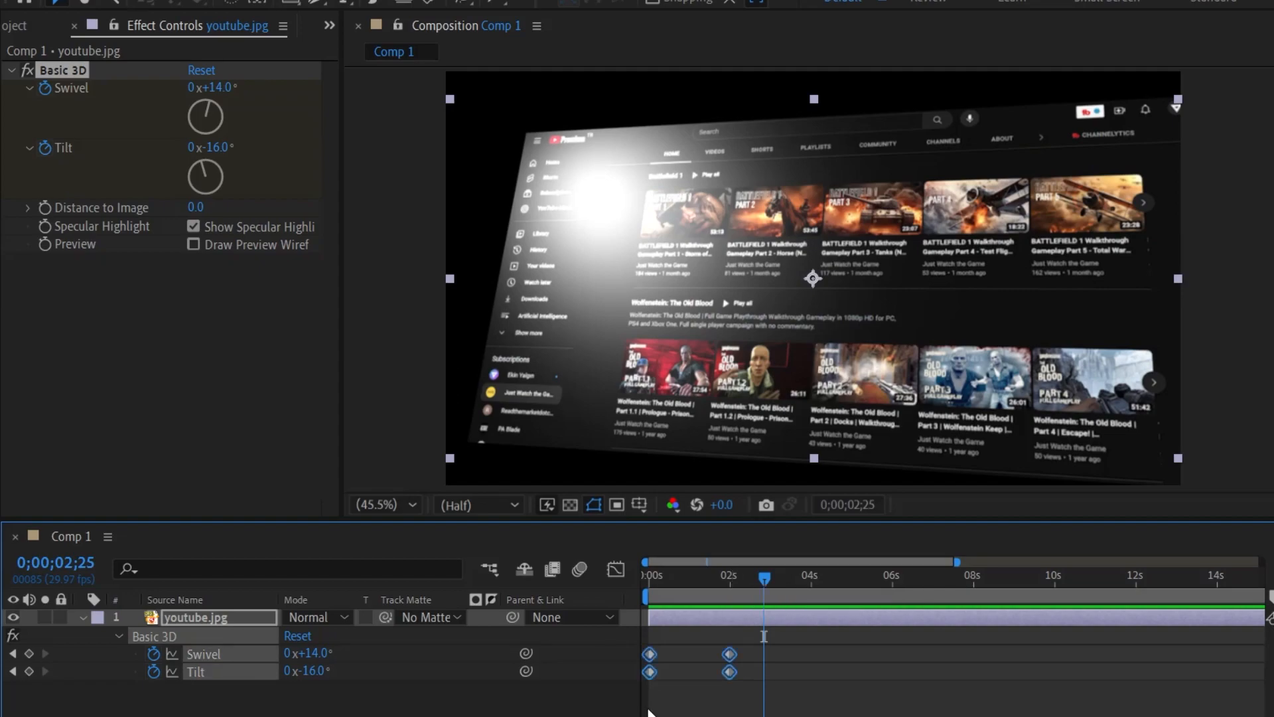
- Apply Easy Ease to the four Swivel and Tilt keyframes and view their speed curves
right_click(727, 671)
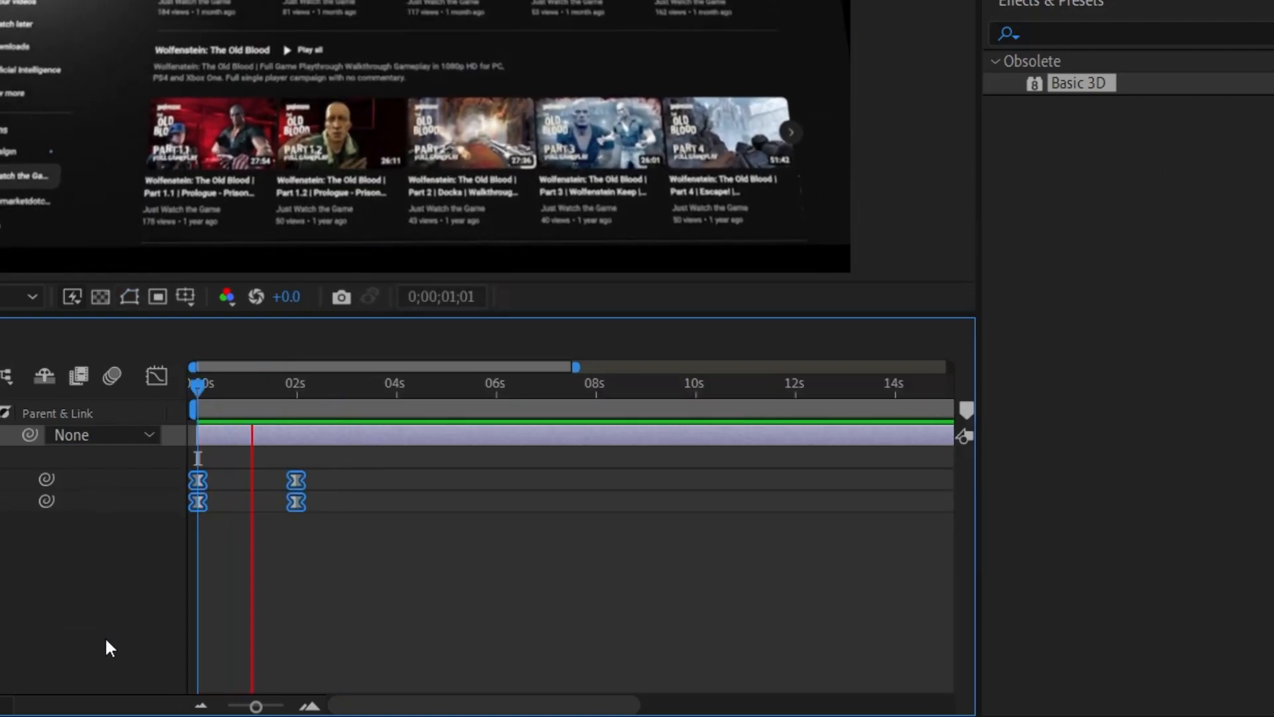
click(327, 382)
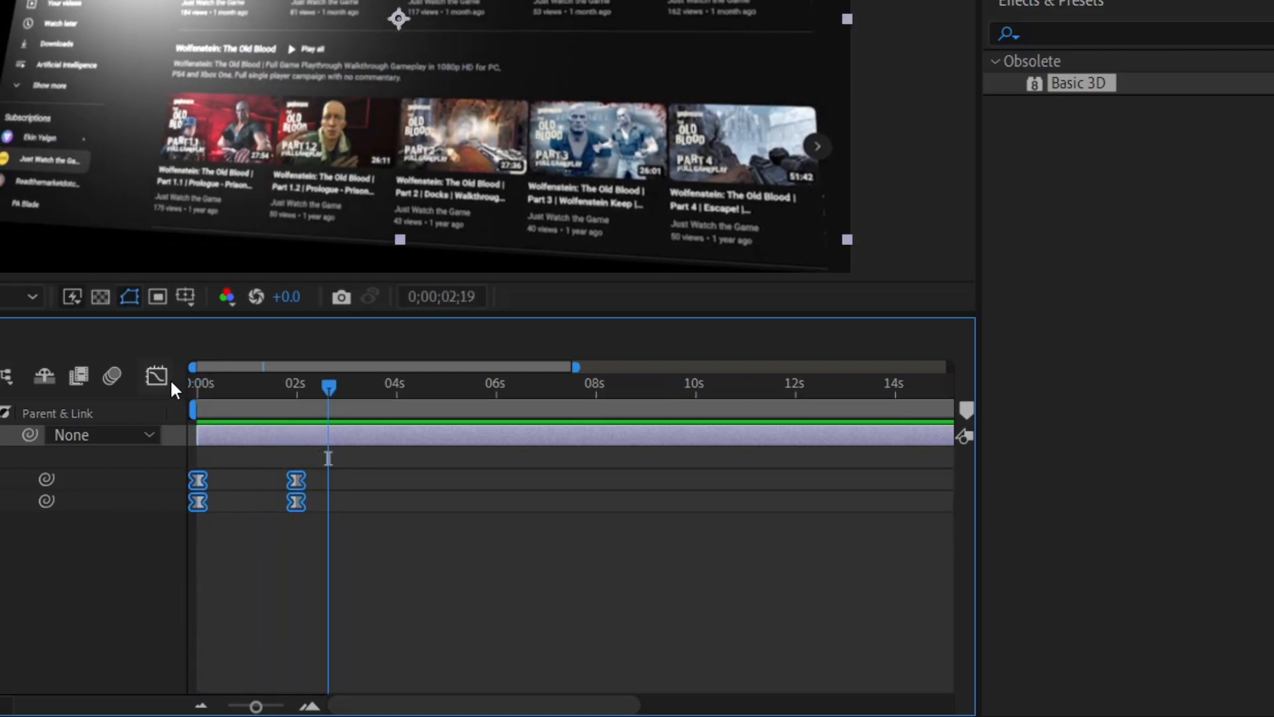
click(156, 374)
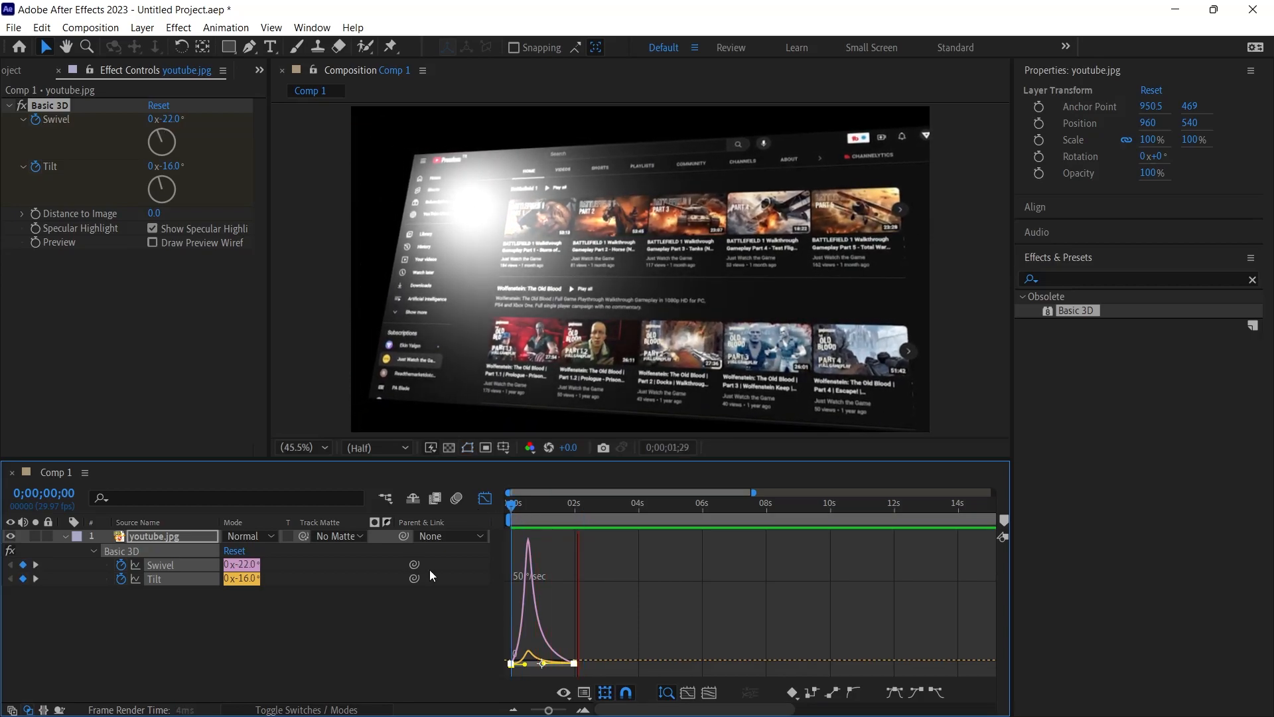
- Close the Graph Editor, set Distance to Image to −42, drop the highlight, end Tilt +20°
click(618, 502)
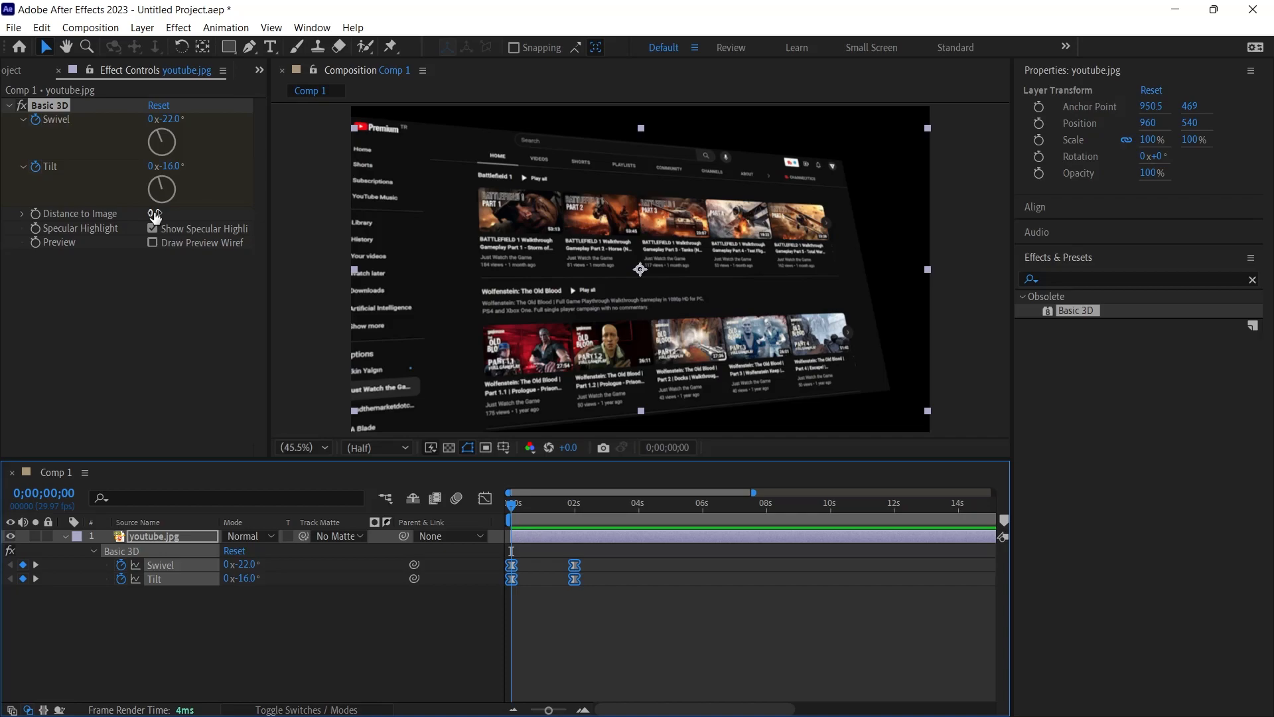
click(152, 228)
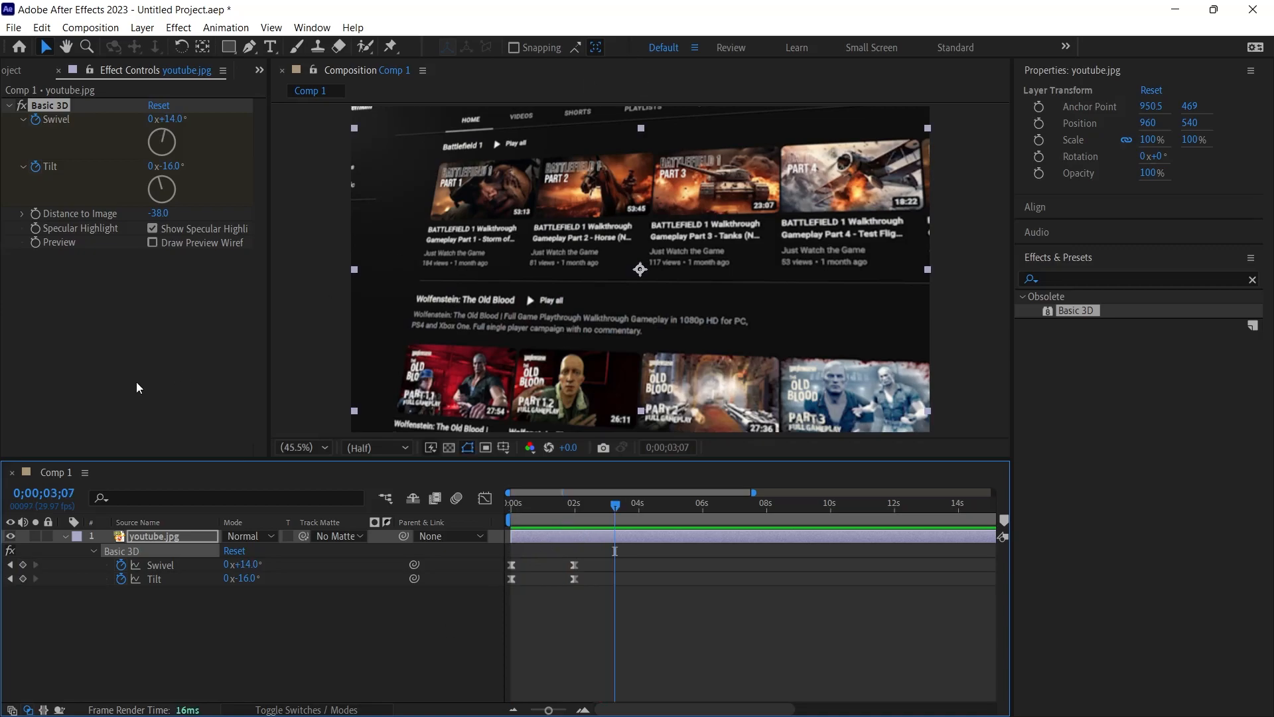
click(375, 447)
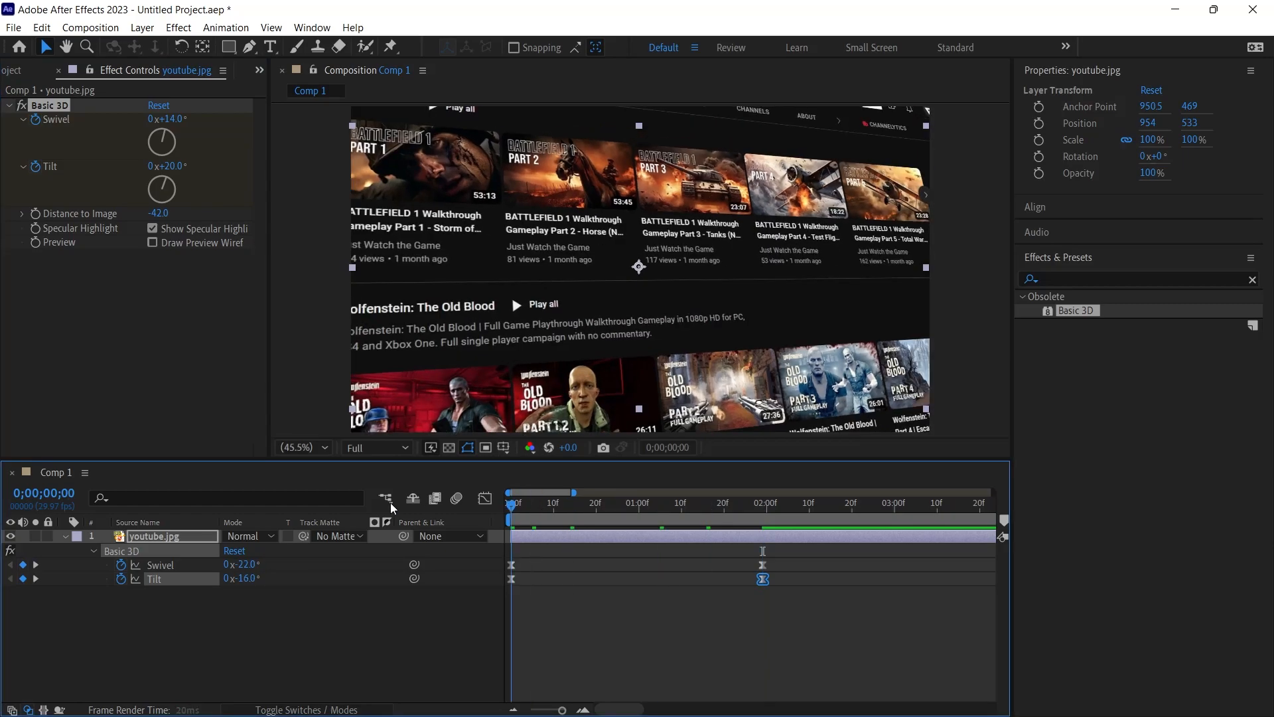
click(762, 503)
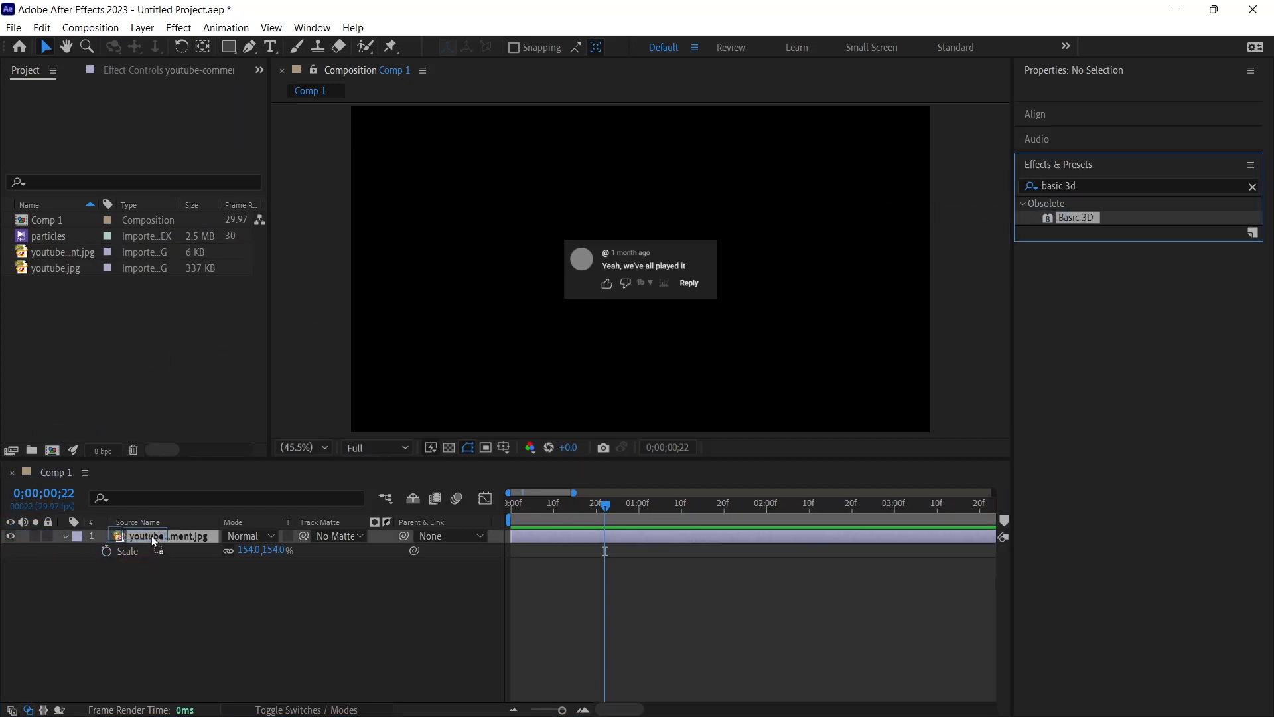
- Apply Basic 3D to the YouTube comment layer above the particles layer
double_click(1076, 217)
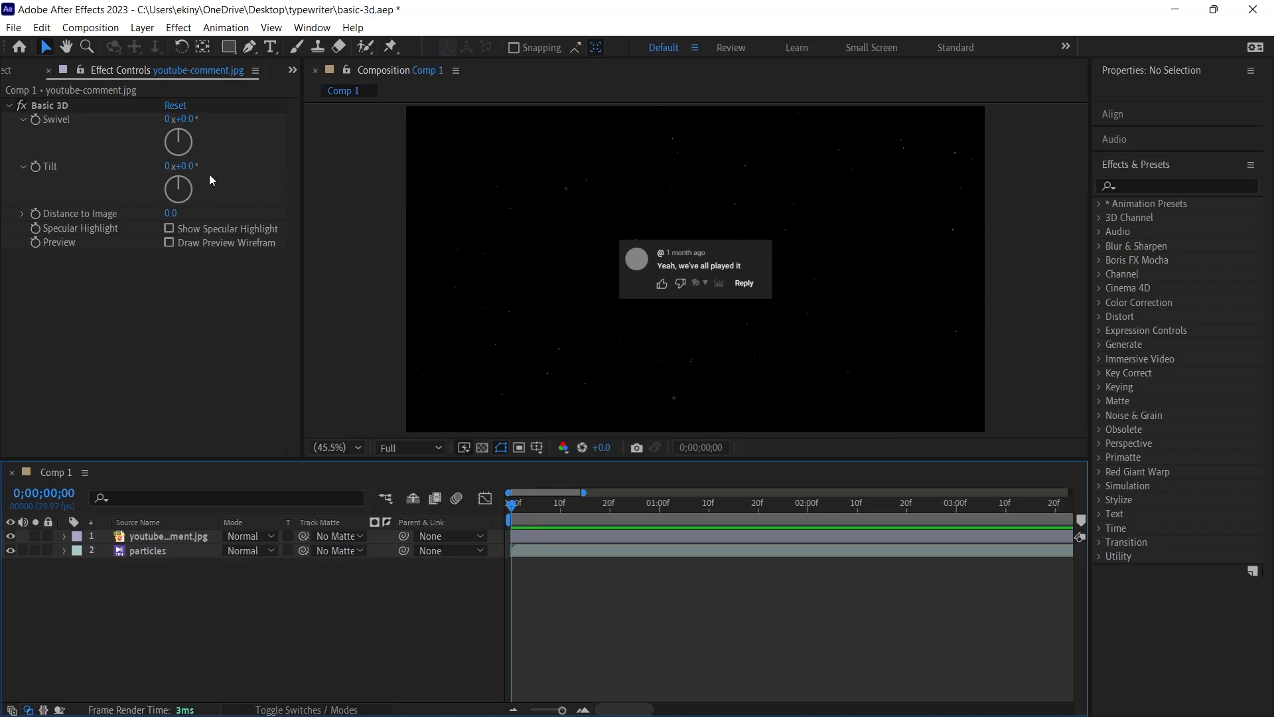
- Select the comment layer and show its Swivel and Tilt keyframes at 0f
click(162, 536)
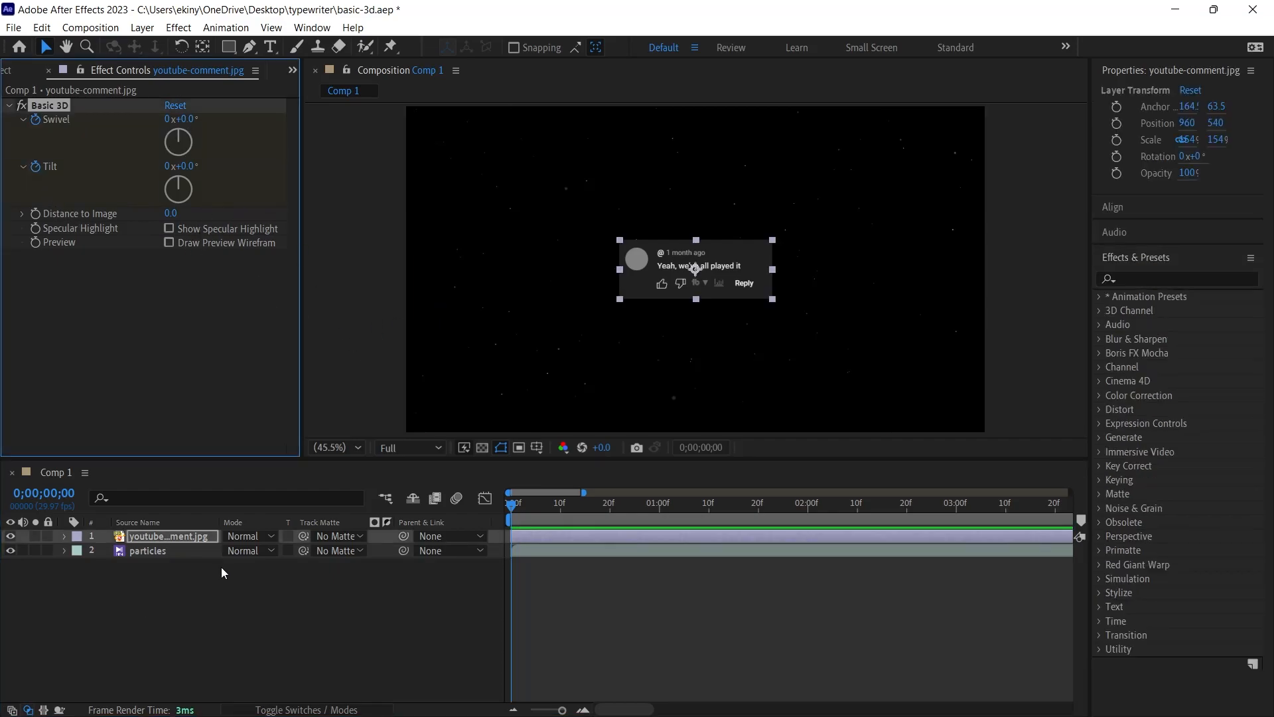
click(64, 536)
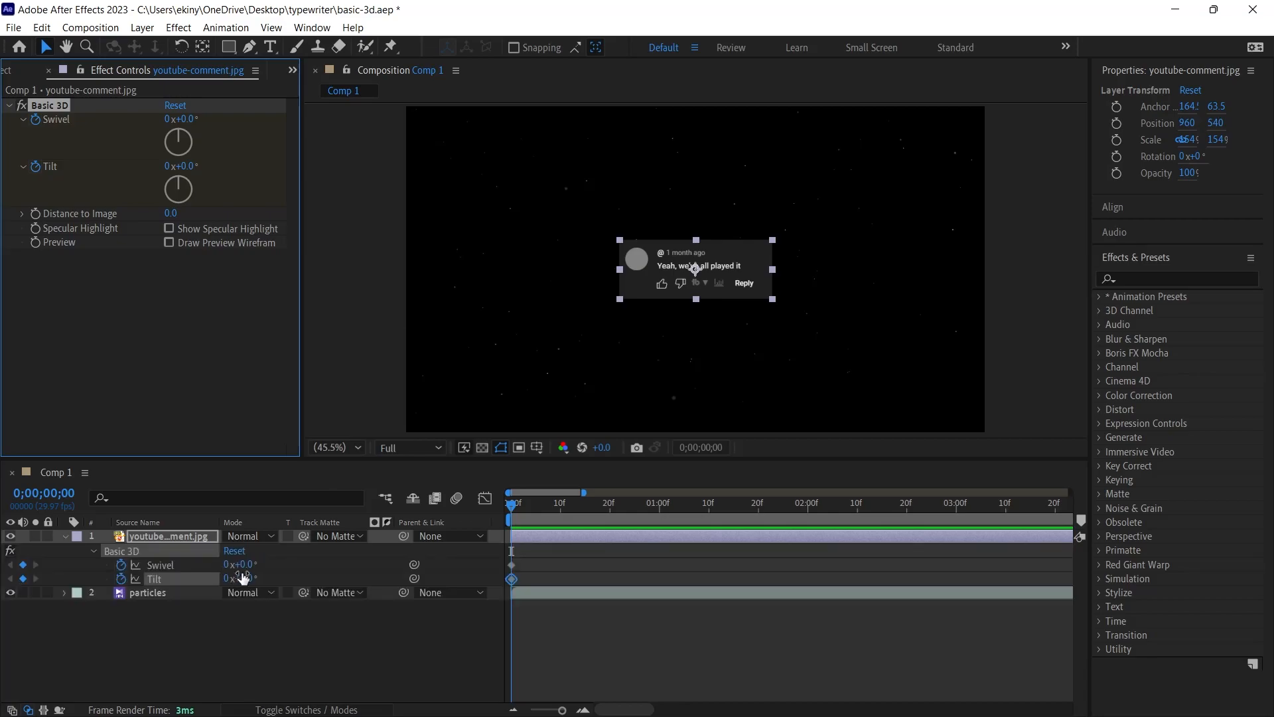
mouse_move(461, 590)
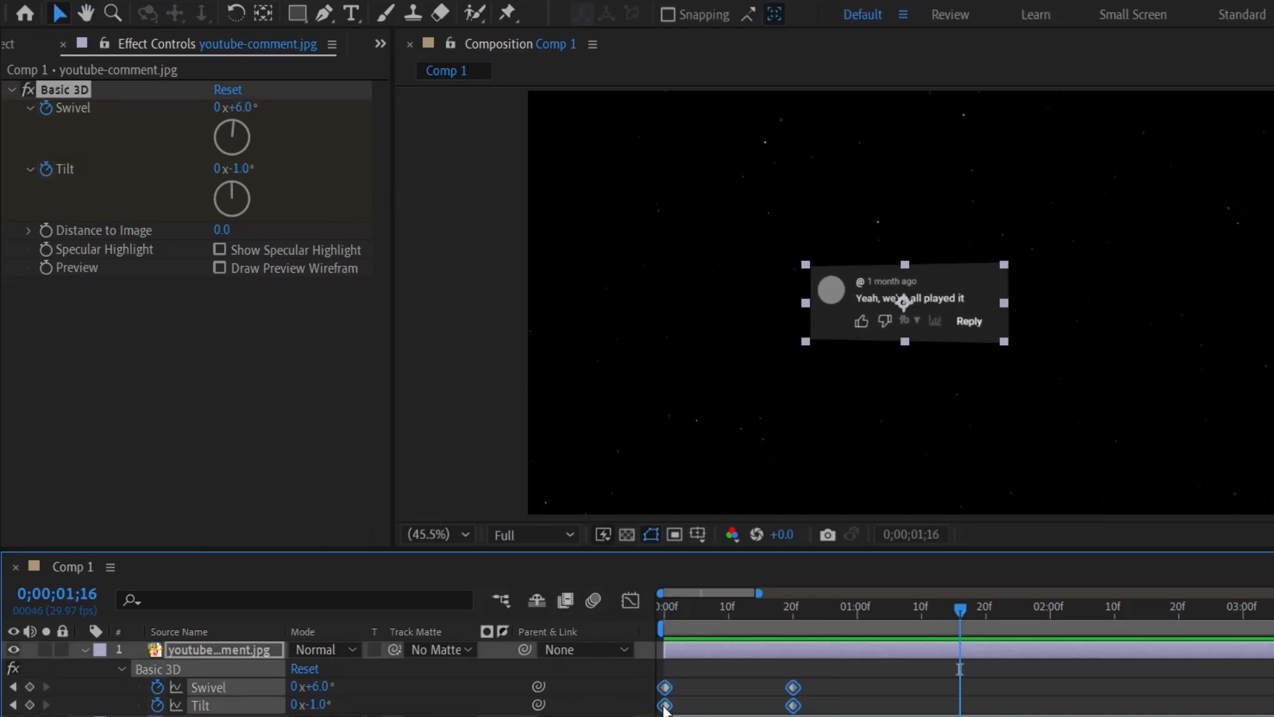
- Easy Ease the comment's Swivel and Tilt keyframes and keyframe its Position slide-in from x −291 to 590
right_click(665, 703)
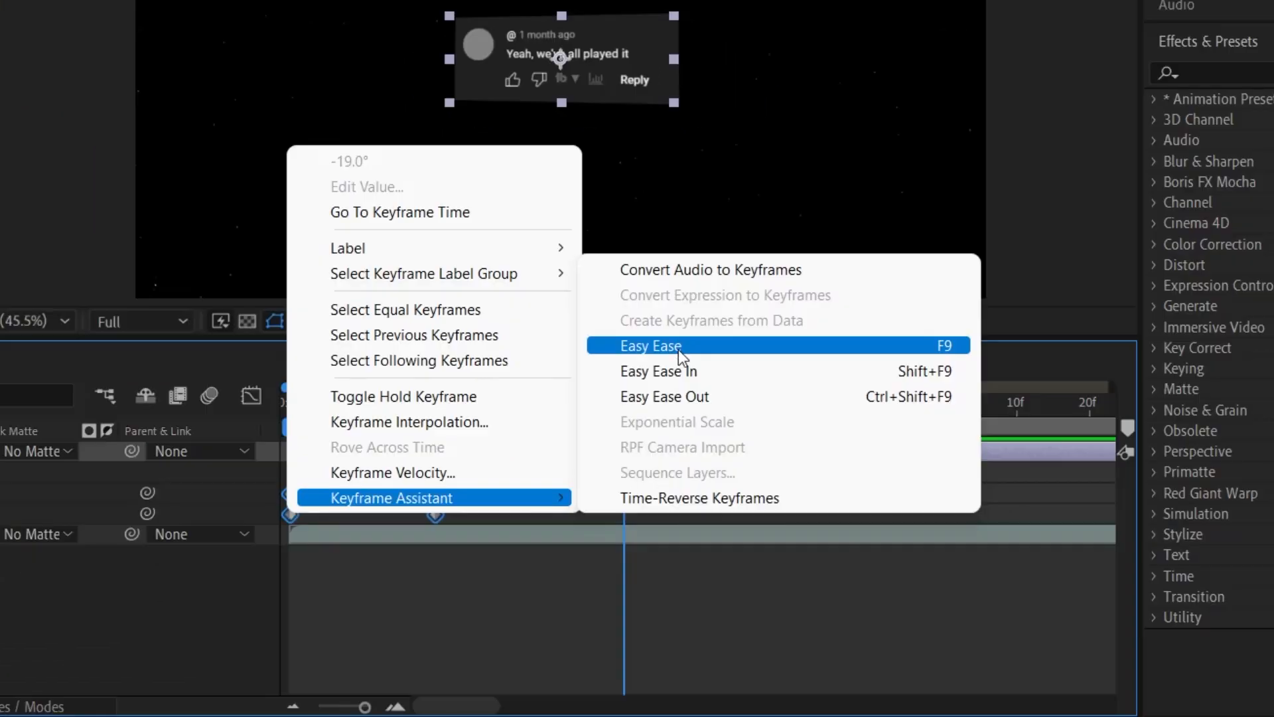
click(649, 345)
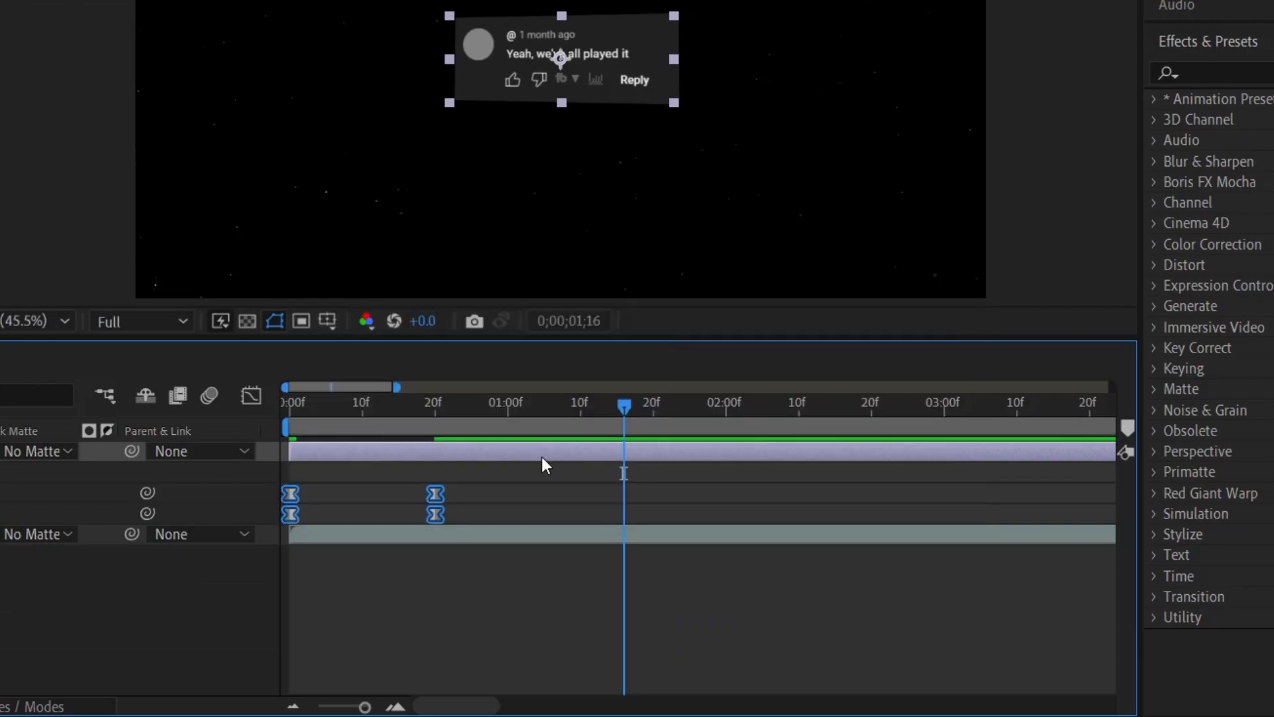
click(250, 395)
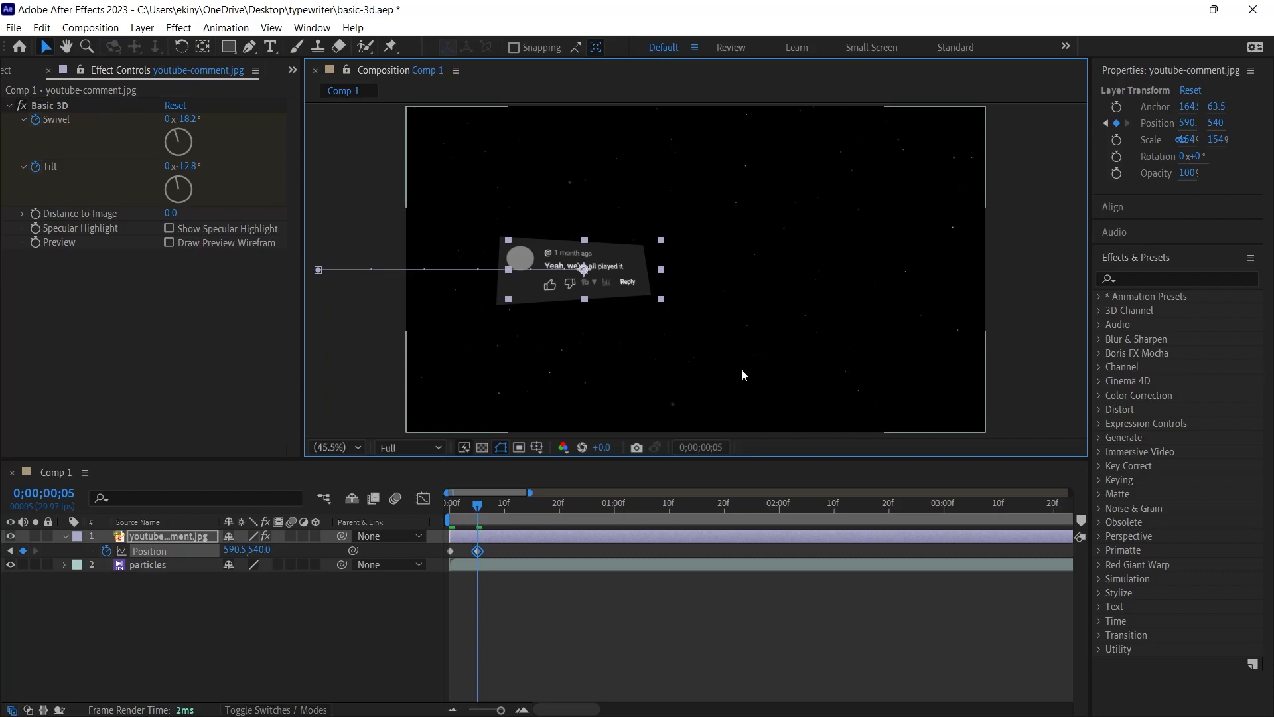
- Apply Easy Ease to the comment's two Position keyframes and view their speed curve
right_click(452, 550)
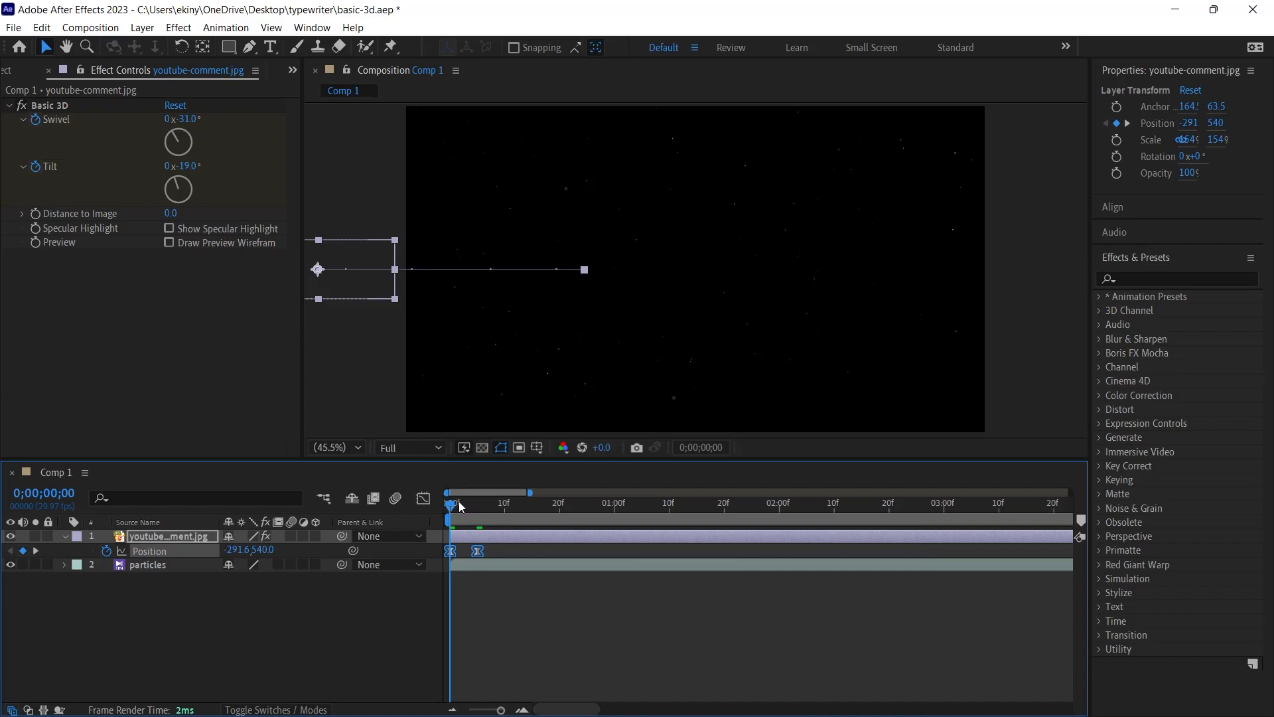
click(423, 497)
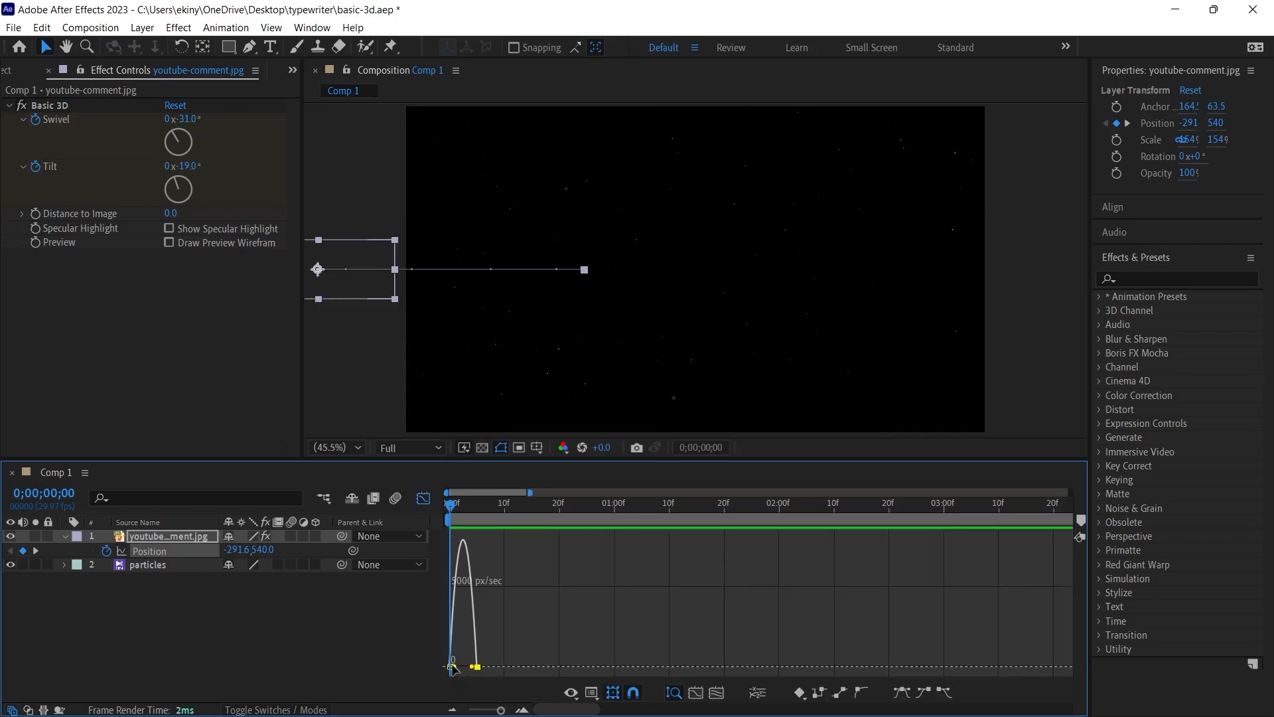